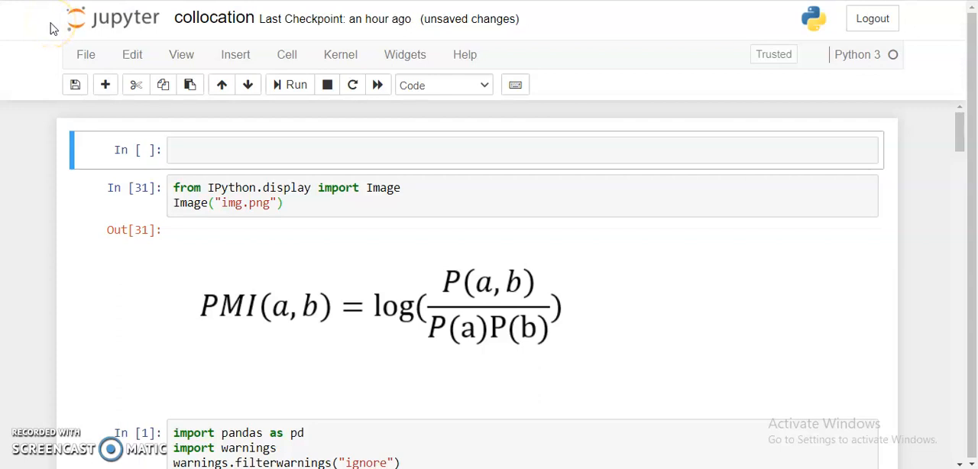
mouse_move(169, 23)
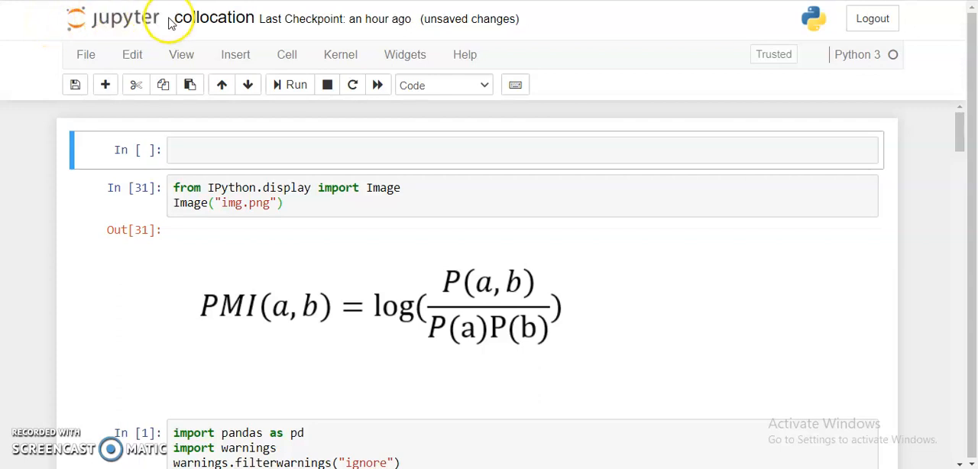
mouse_move(239, 37)
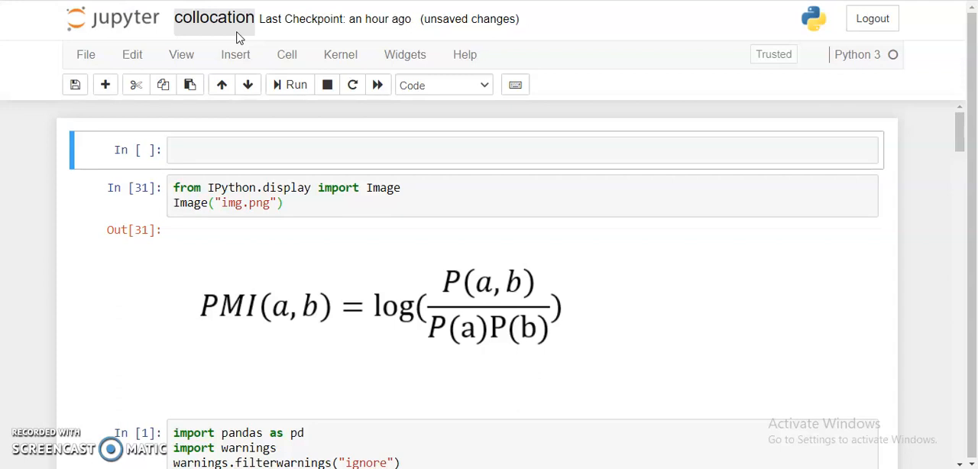
mouse_move(221, 149)
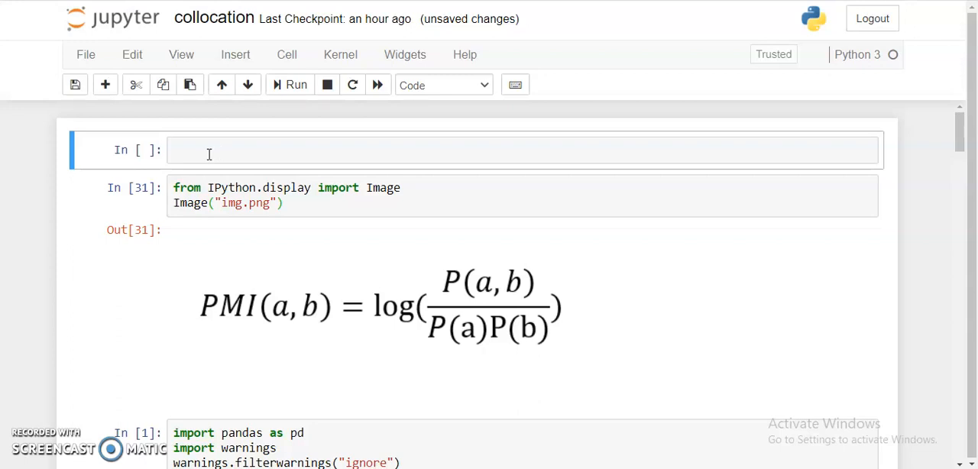
- Type 'good film', 'las vegas' and 'new york' on separate lines, then select the words york and las
text(goo)
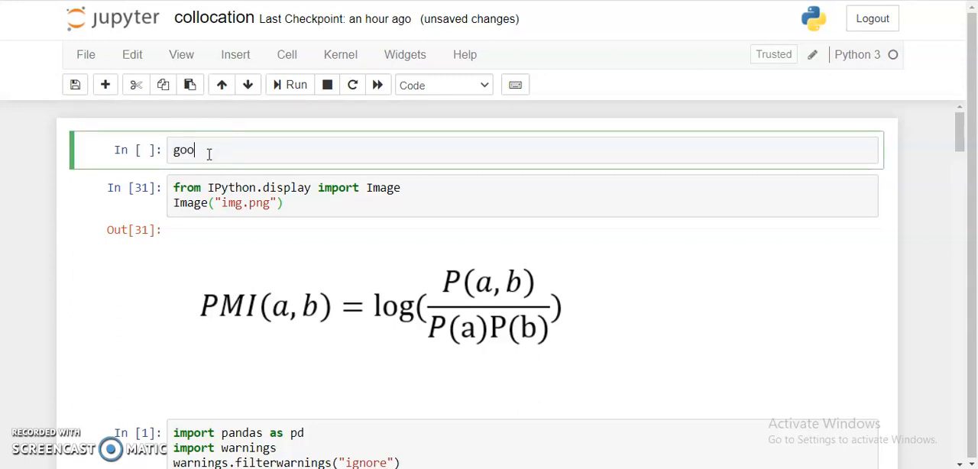
text(d film)
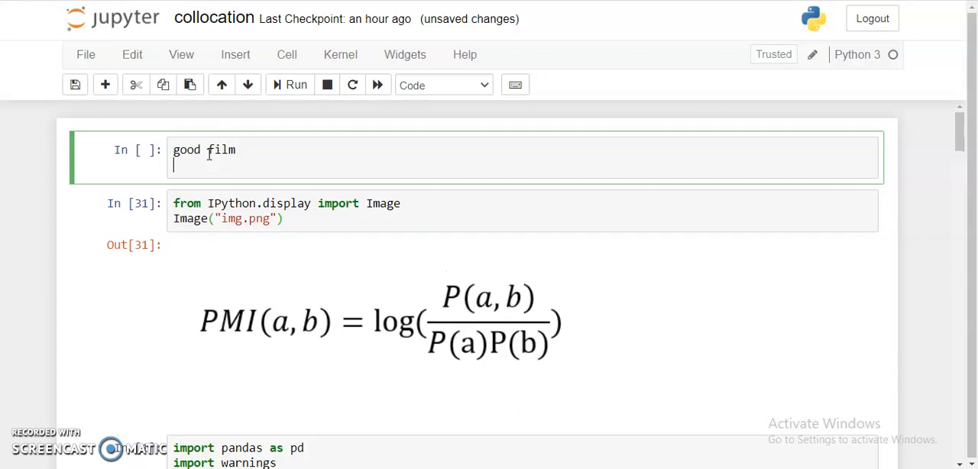
text(las vegas)
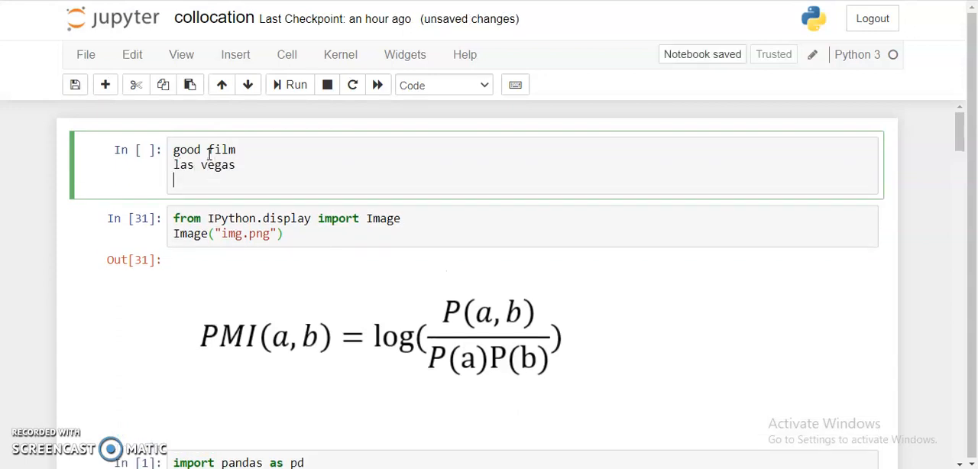
text(new y)
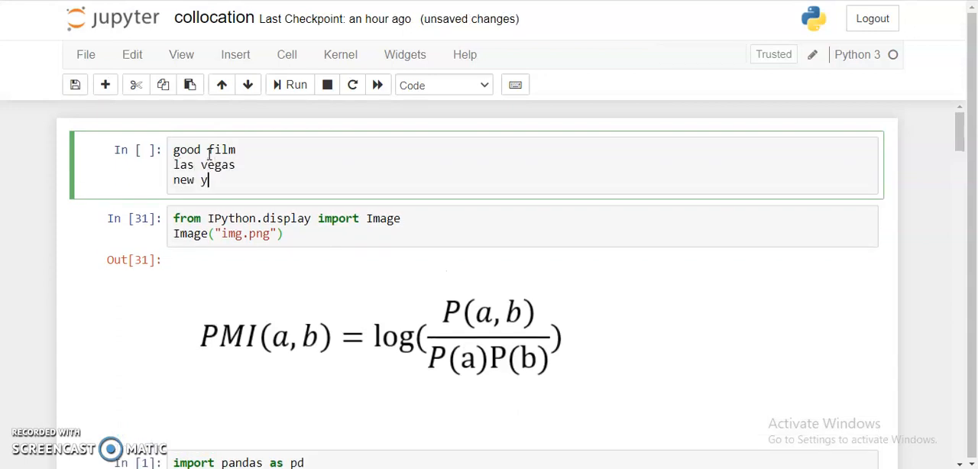
text(ork)
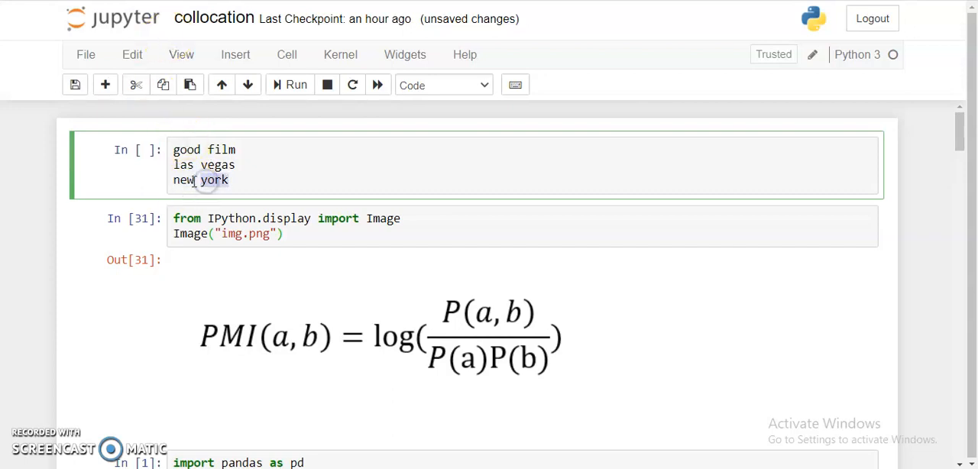
double_click(214, 179)
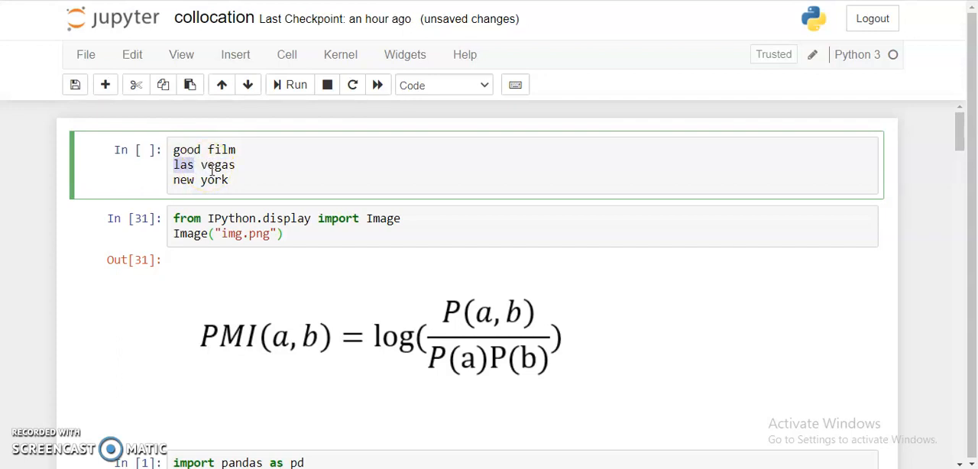
double_click(183, 165)
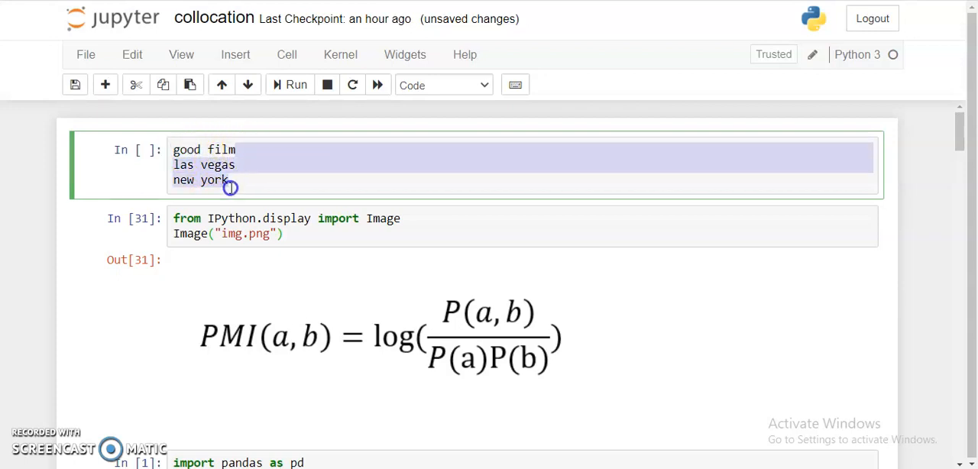
click(232, 179)
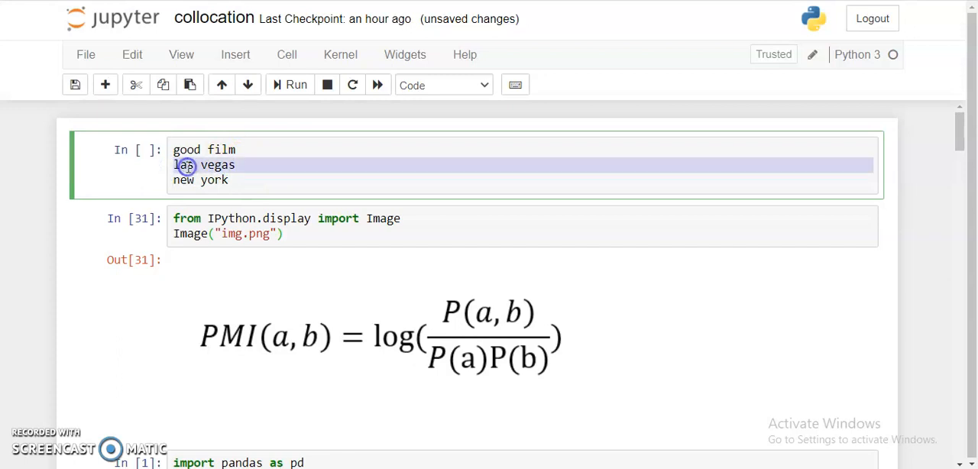
click(169, 180)
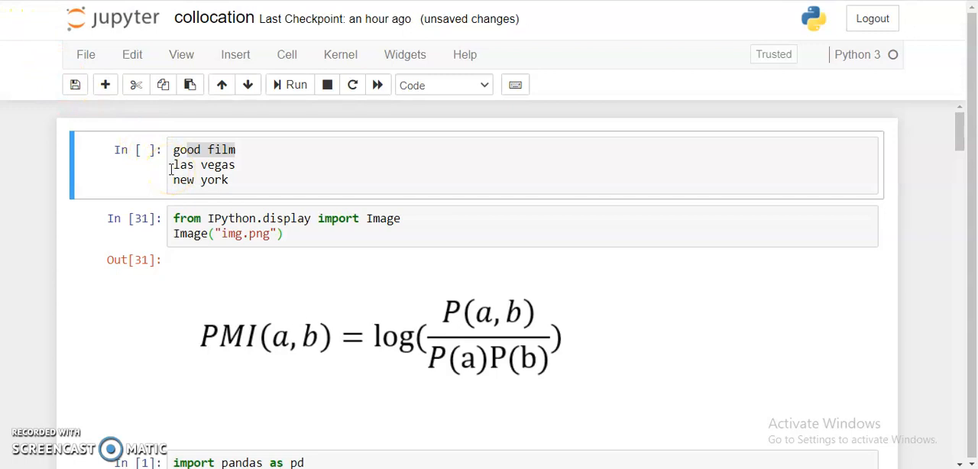
mouse_move(186, 184)
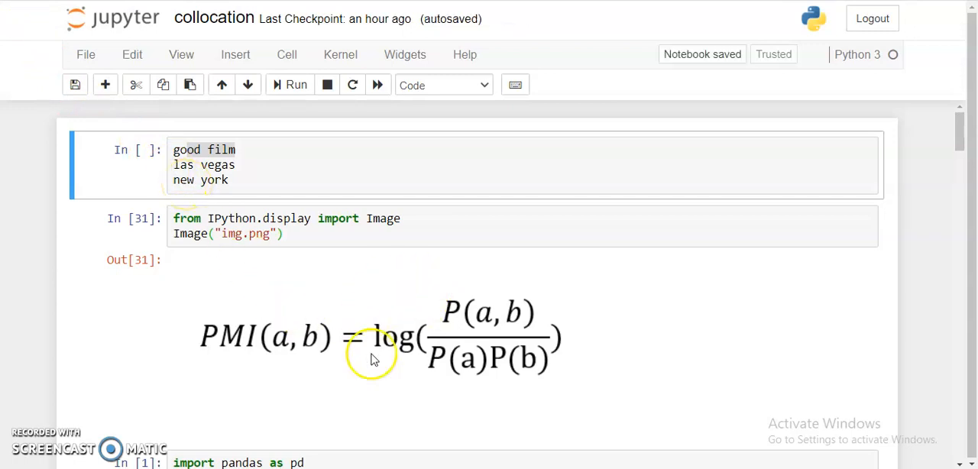
mouse_move(470, 284)
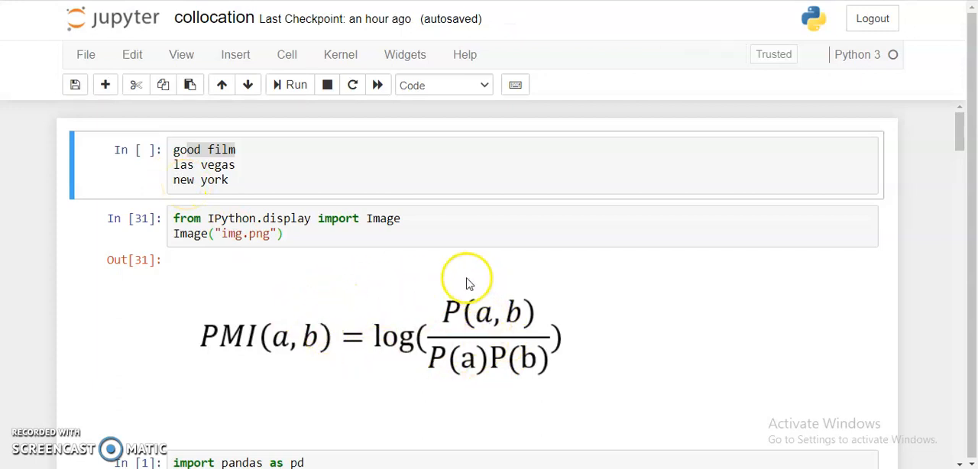
mouse_move(475, 317)
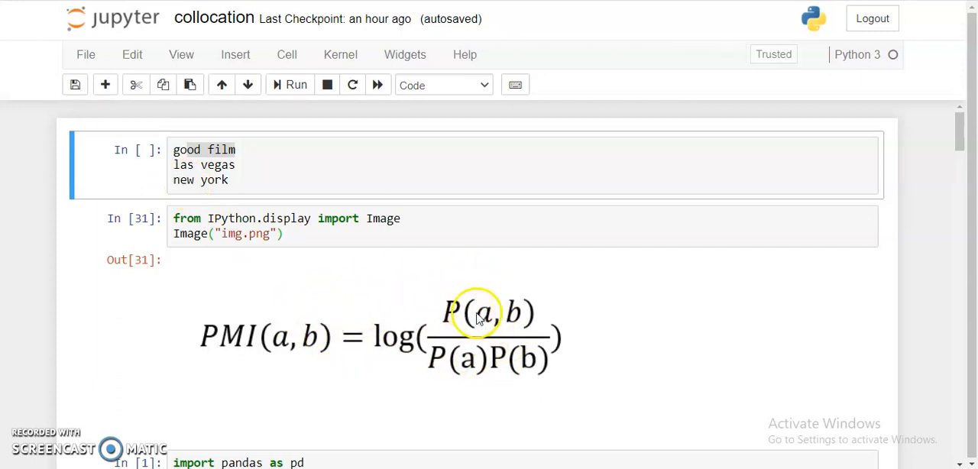
mouse_move(511, 331)
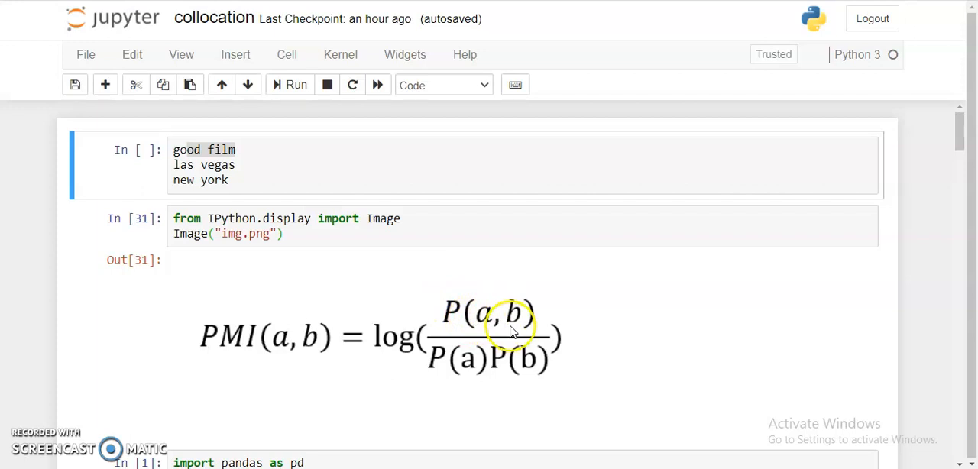
mouse_move(472, 373)
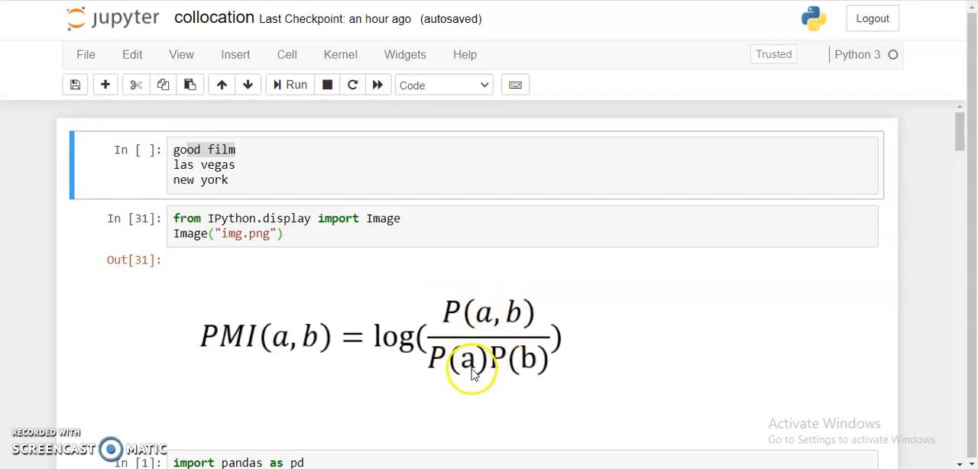
mouse_move(435, 348)
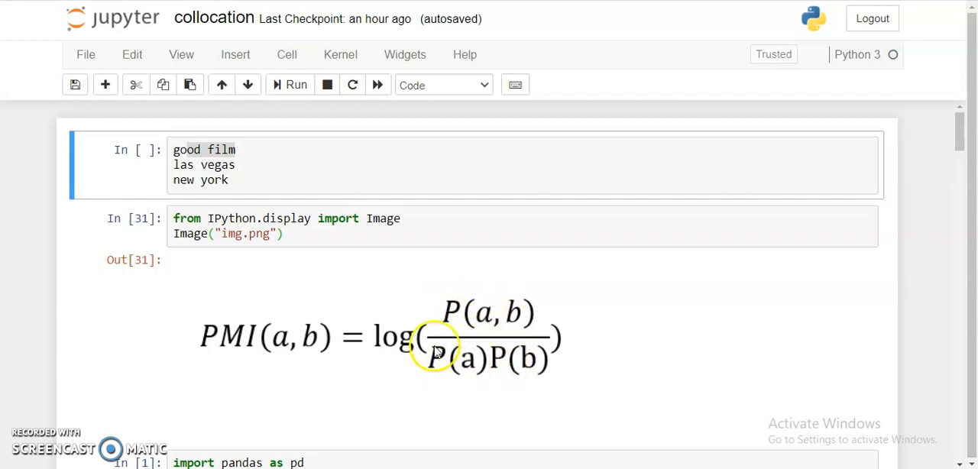
mouse_move(440, 335)
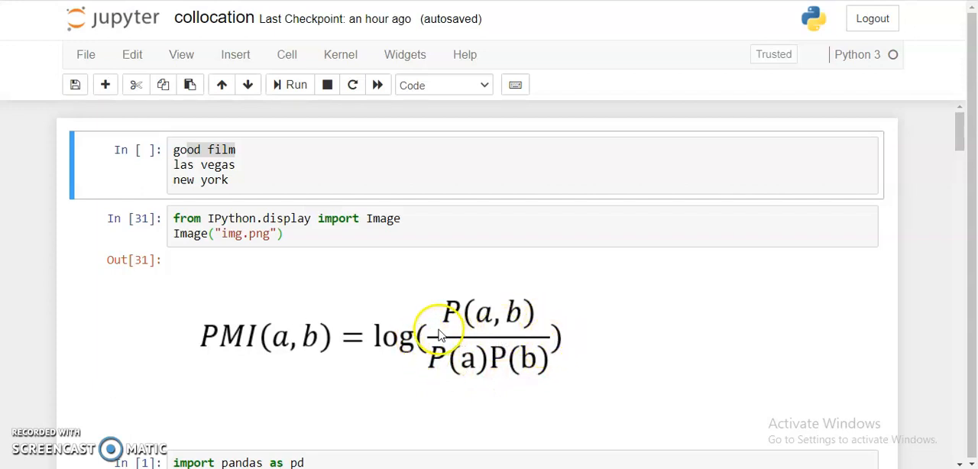
mouse_move(407, 354)
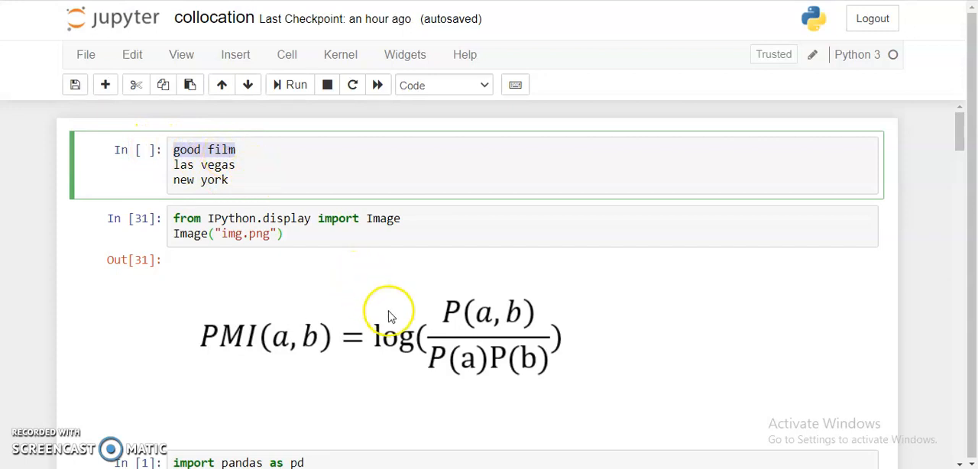
mouse_move(495, 342)
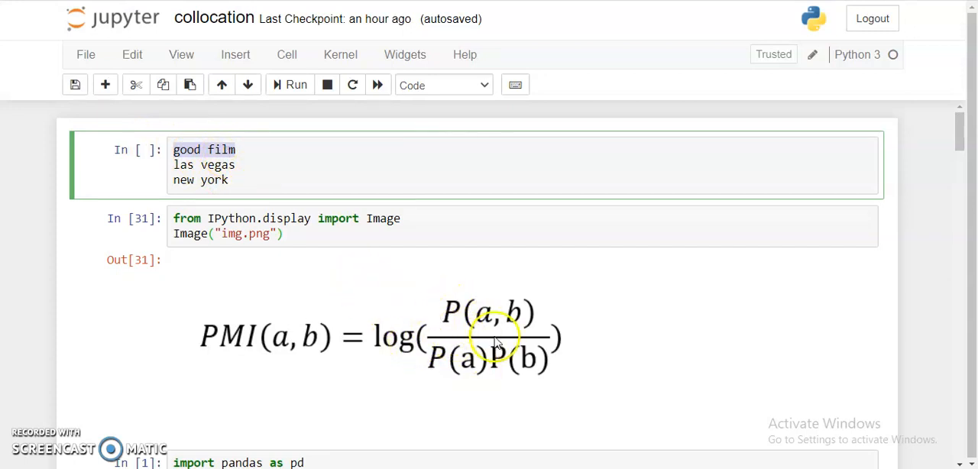
mouse_move(395, 286)
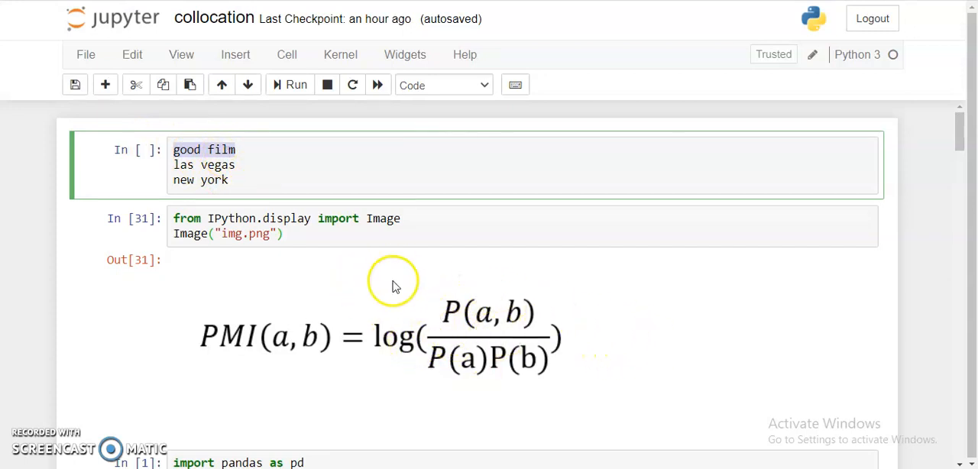
click(236, 149)
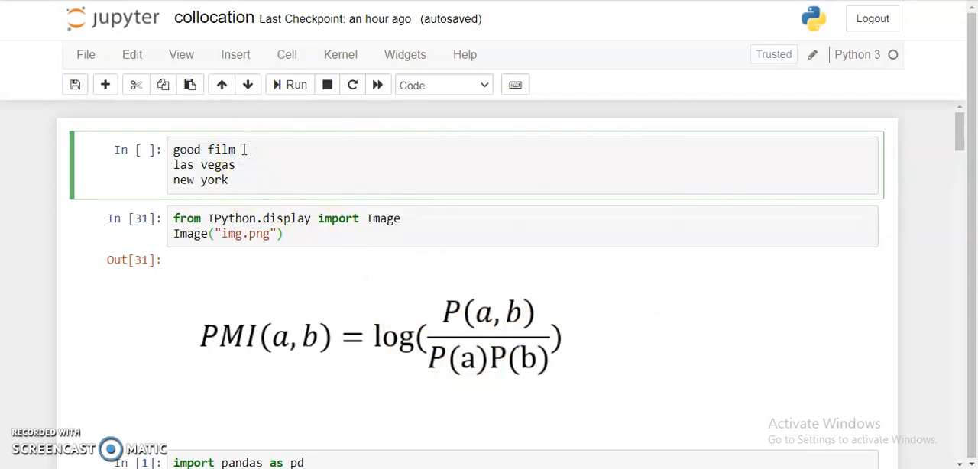
- Add a fourth example line to the example cell, typing 'so' and 'it'
text(so)
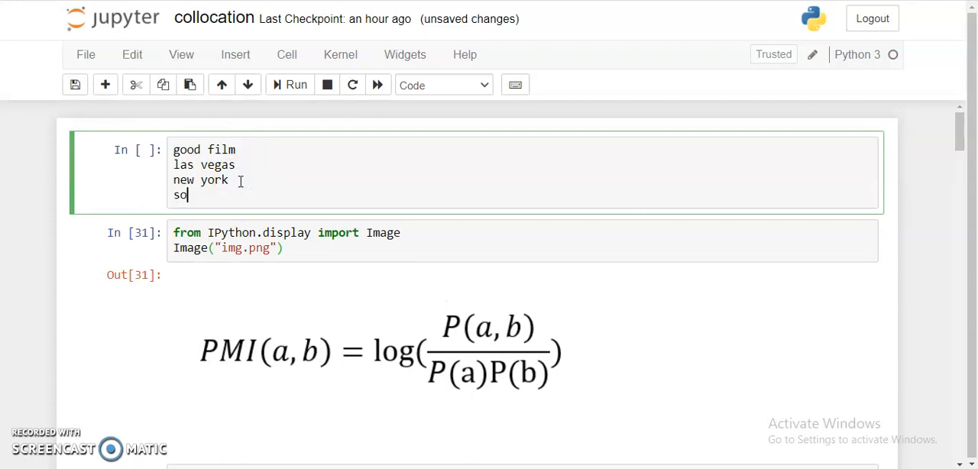
text(it)
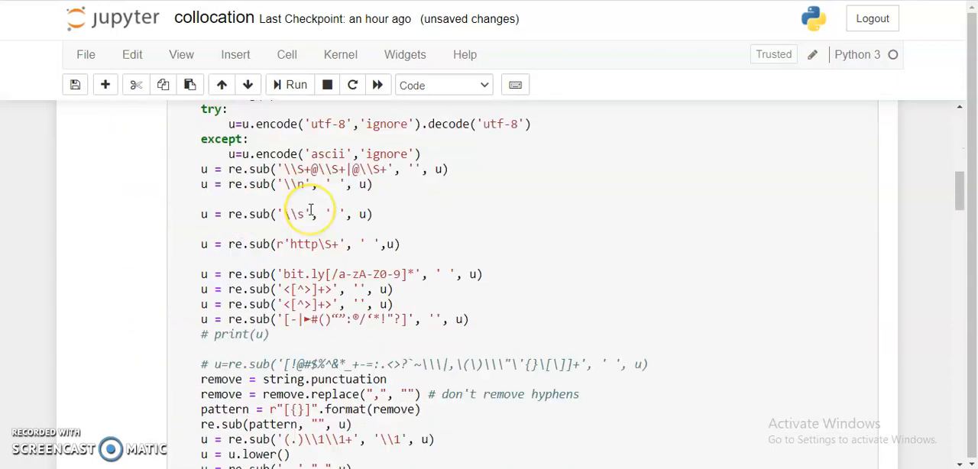
- Scroll past the bigram and trigram collocation cells
scroll(down, 3)
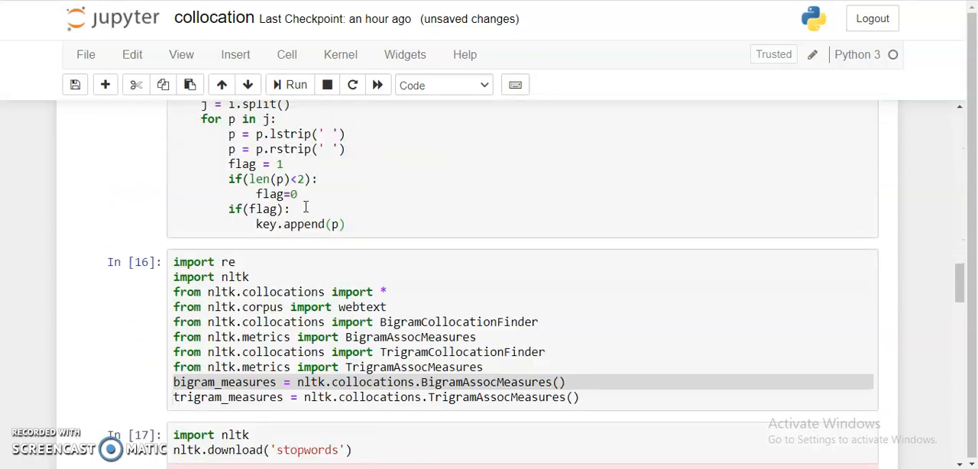
scroll(down, 3)
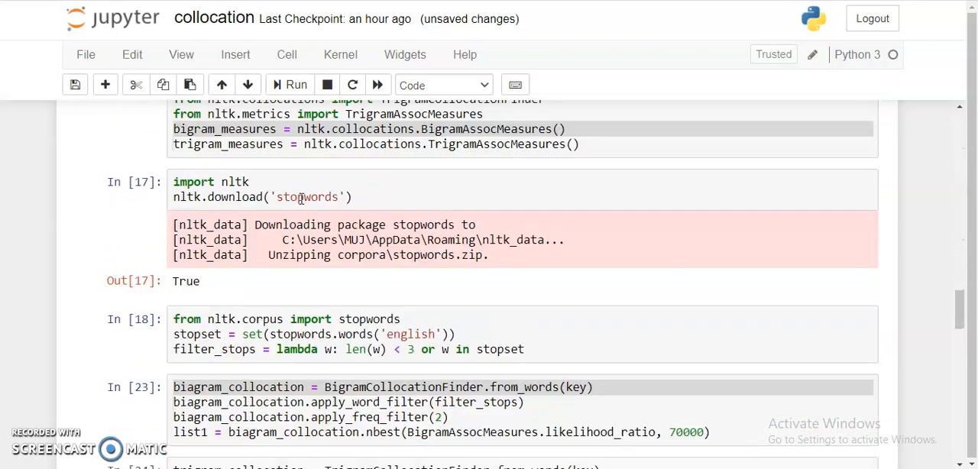
scroll(up, 3)
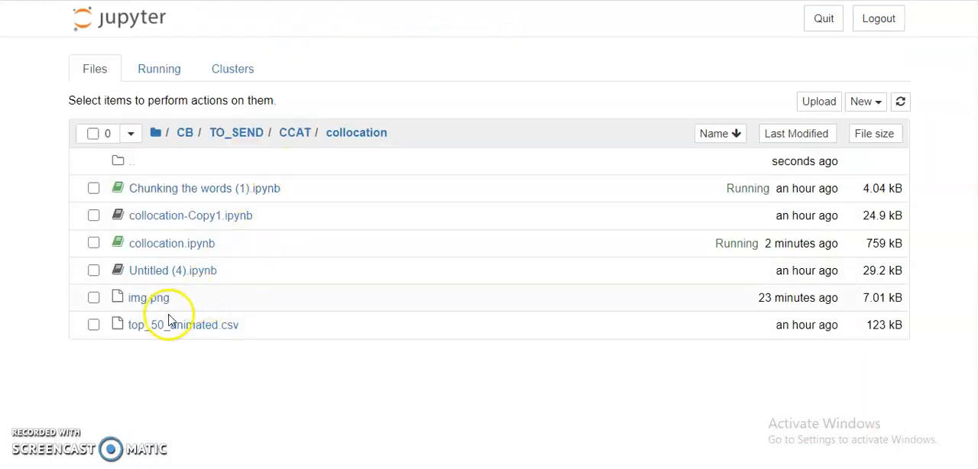
- Open top_50_animated.csv and scroll through the animated-film plot text
click(185, 325)
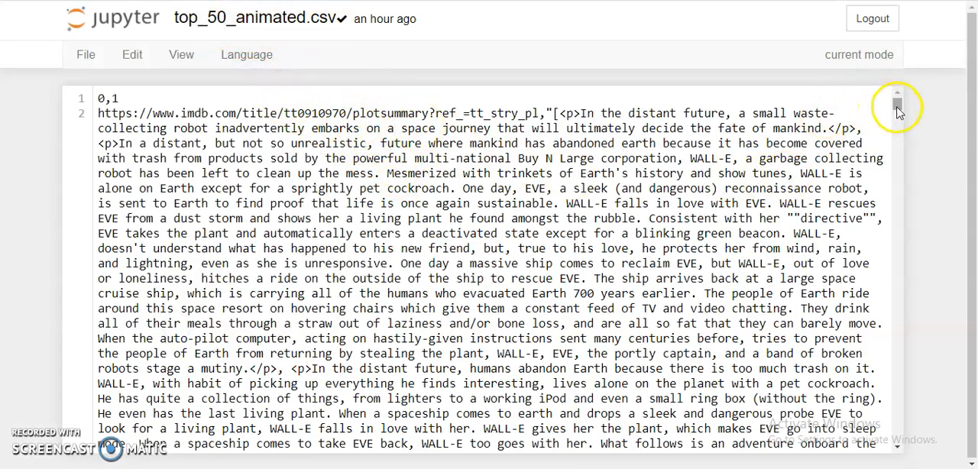
scroll(down, 3)
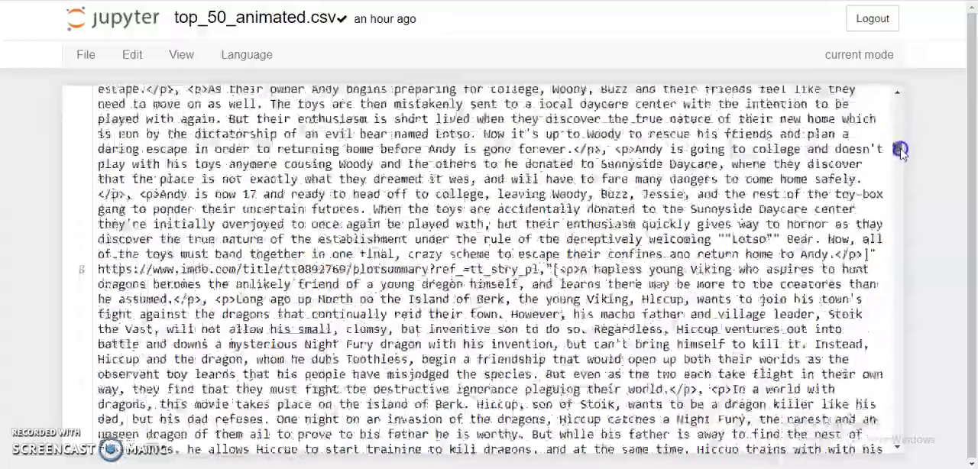
scroll(down, 3)
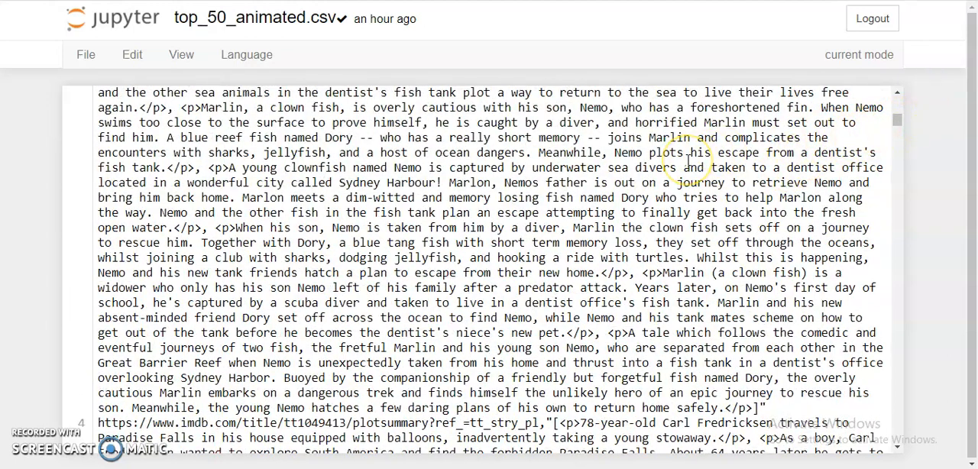
mouse_move(601, 13)
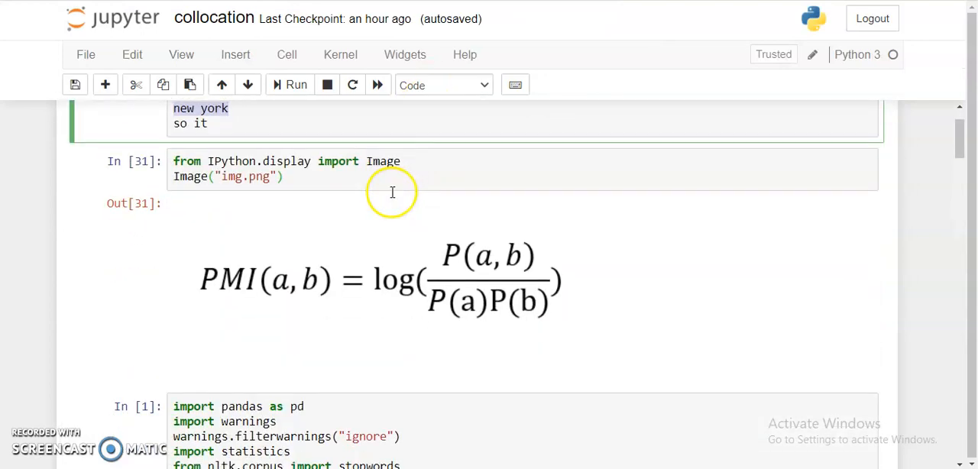
mouse_move(373, 120)
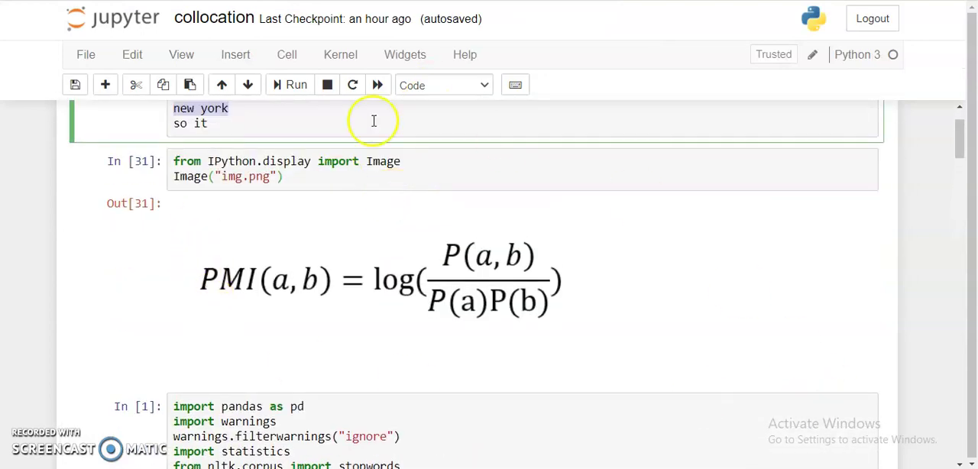
- Select the WordNetLemmatizer name among the setup cell's imports
scroll(down, 3)
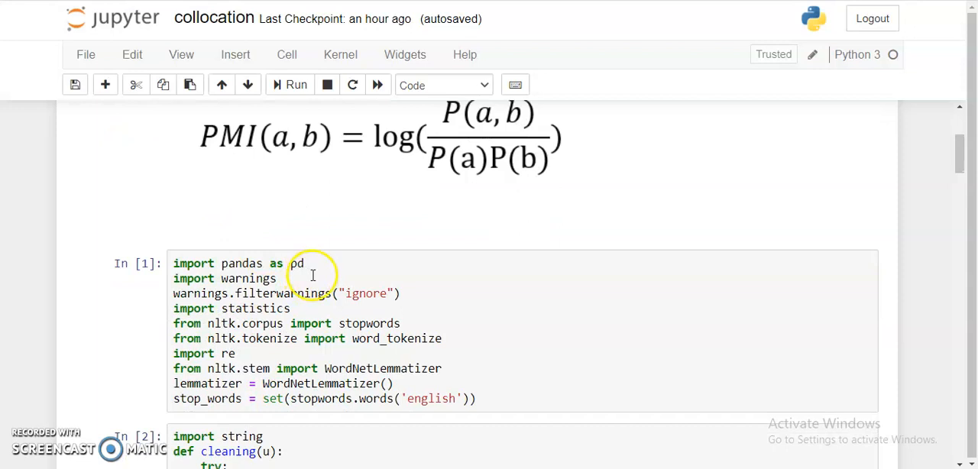
scroll(down, 3)
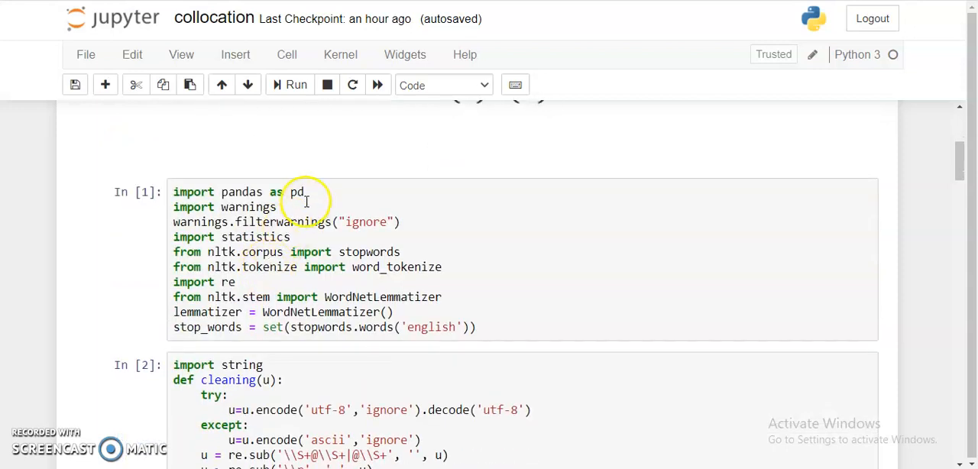
mouse_move(435, 225)
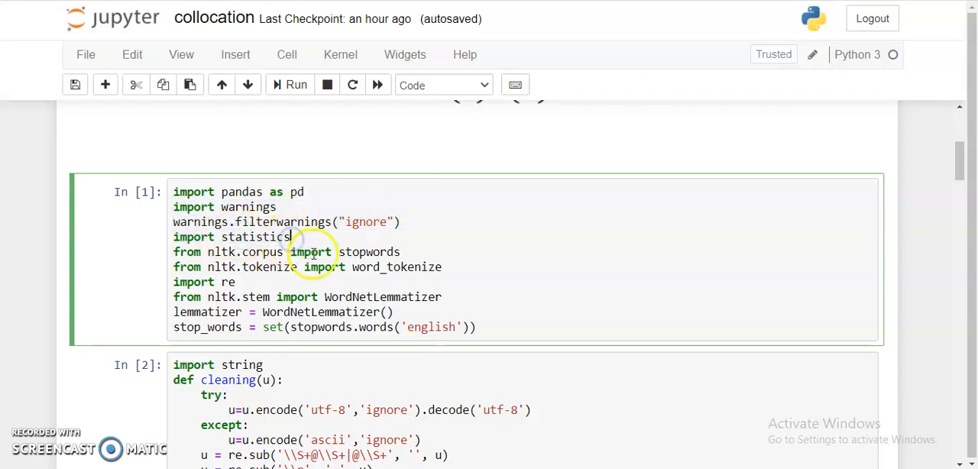
double_click(369, 253)
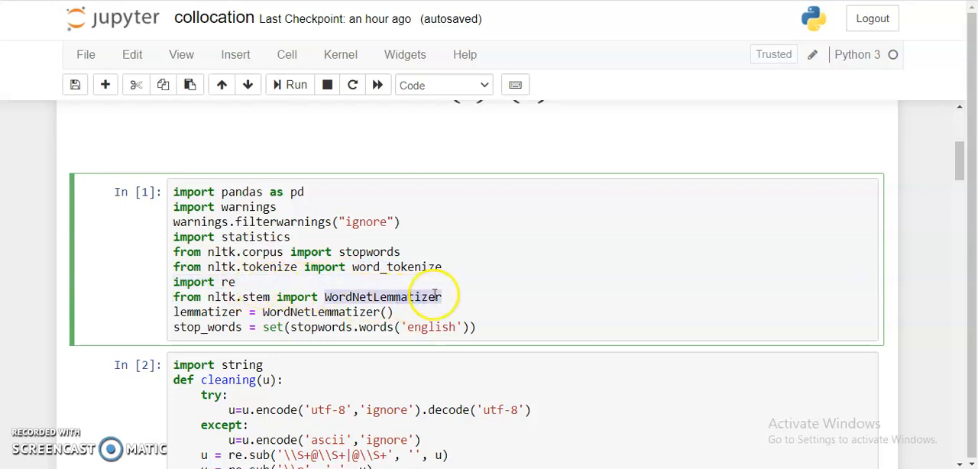
scroll(up, 3)
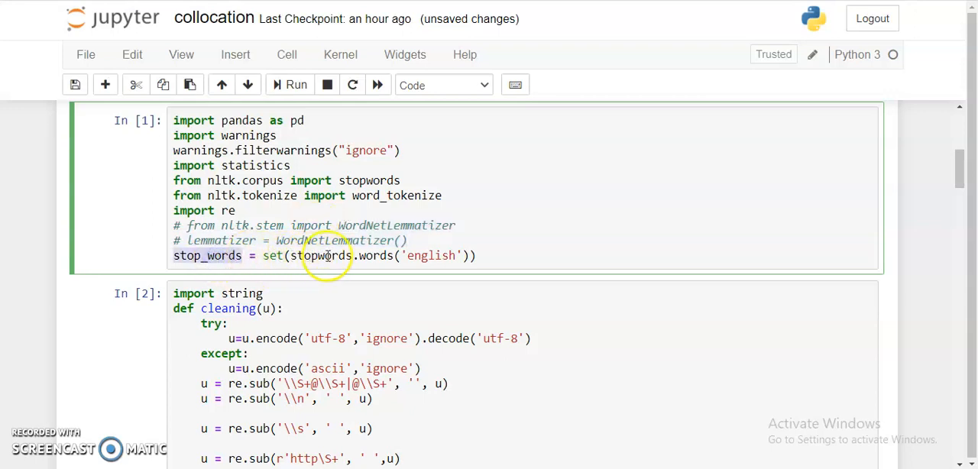
mouse_move(432, 255)
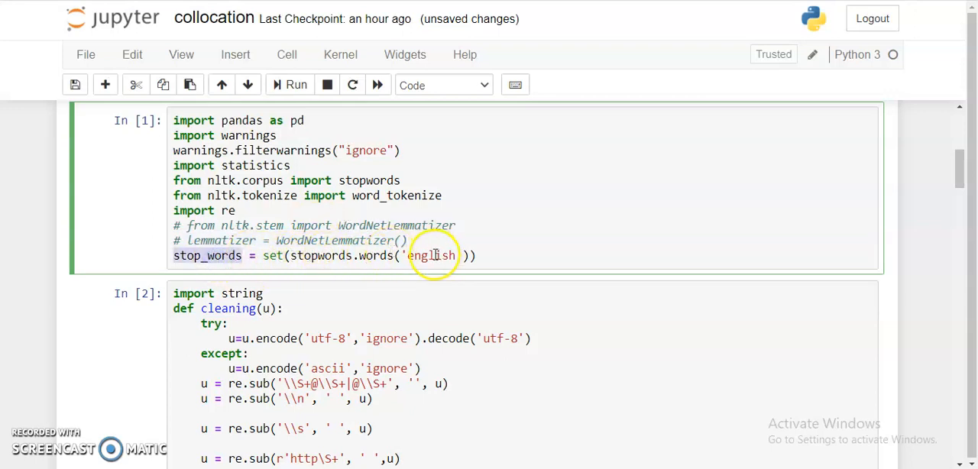
mouse_move(404, 286)
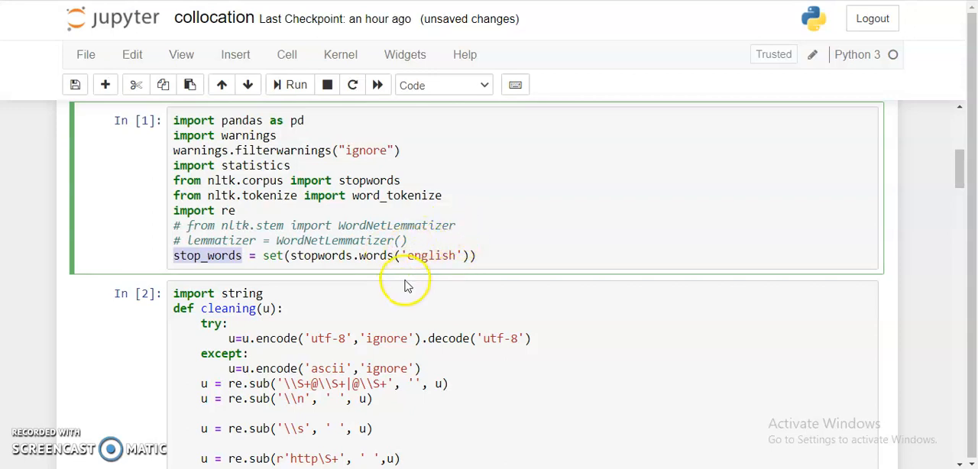
scroll(down, 3)
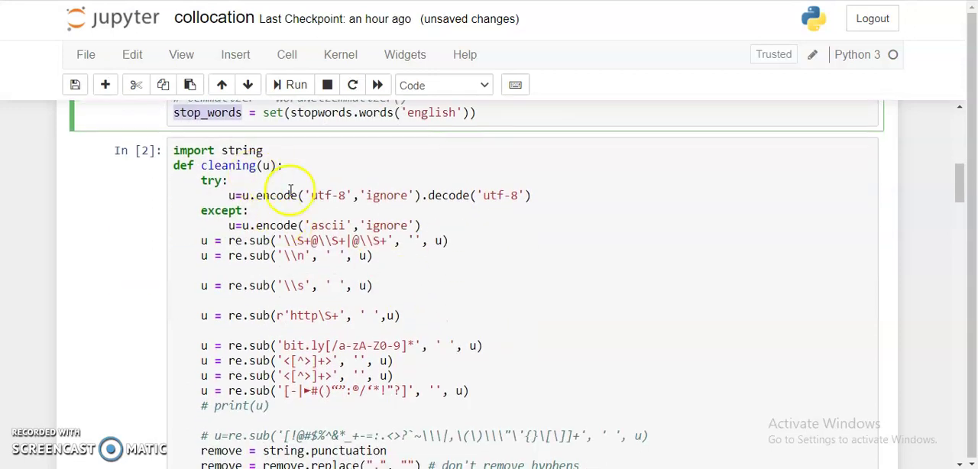
mouse_move(480, 195)
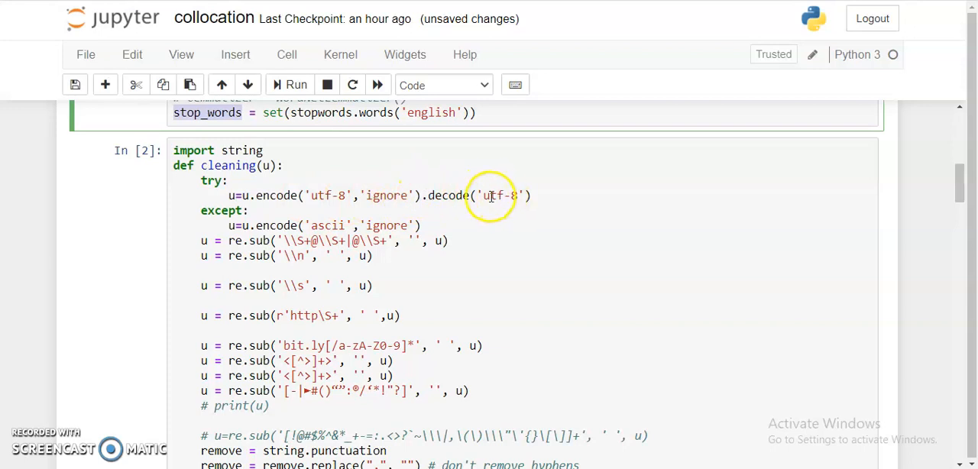
mouse_move(330, 224)
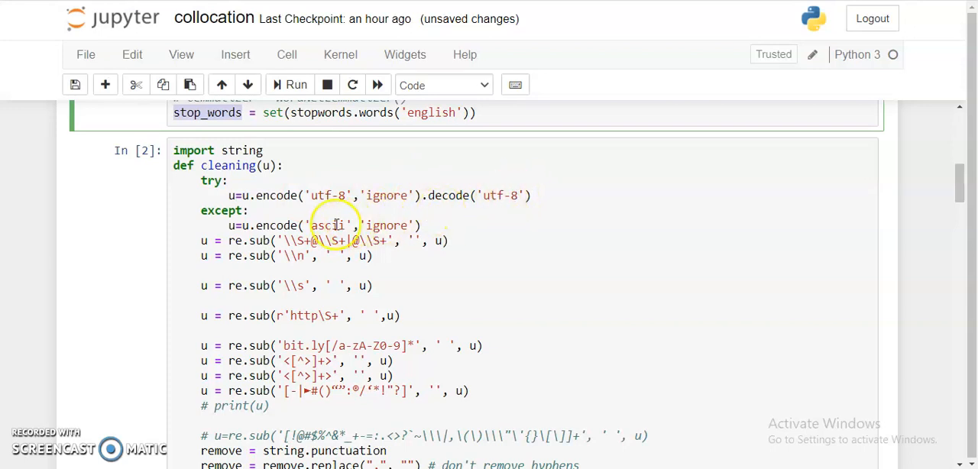
scroll(down, 3)
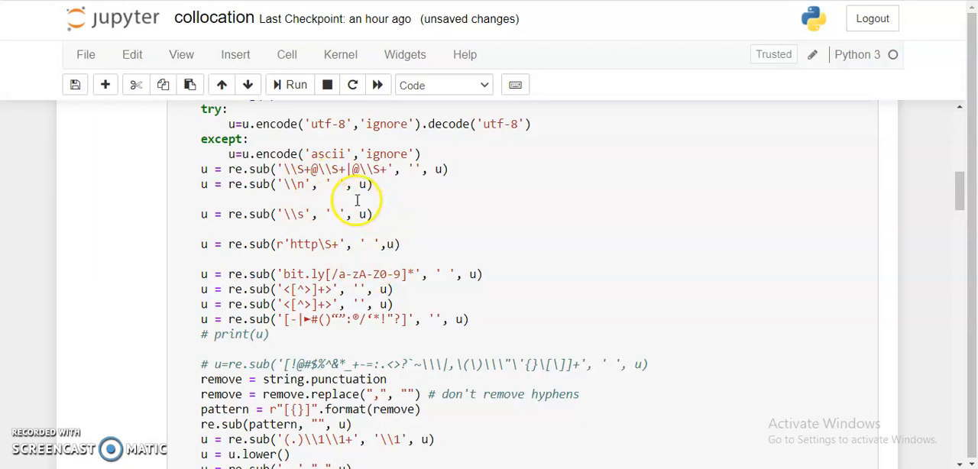
scroll(down, 3)
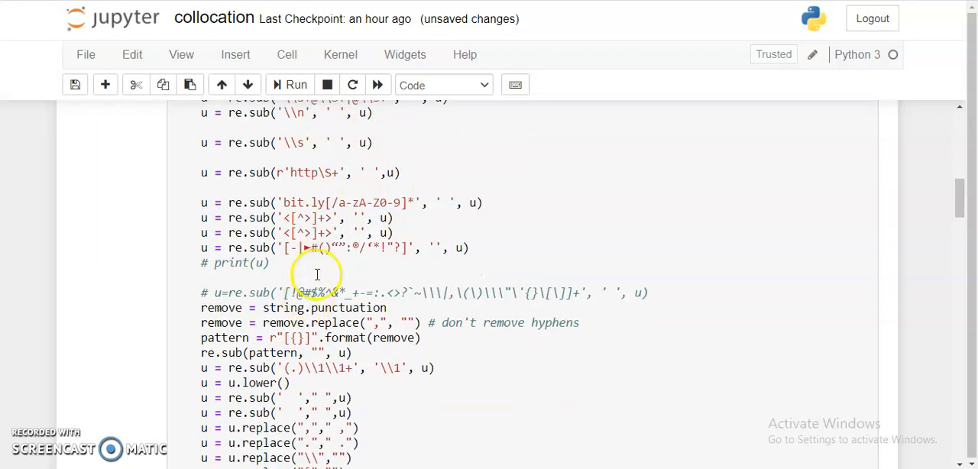
scroll(down, 3)
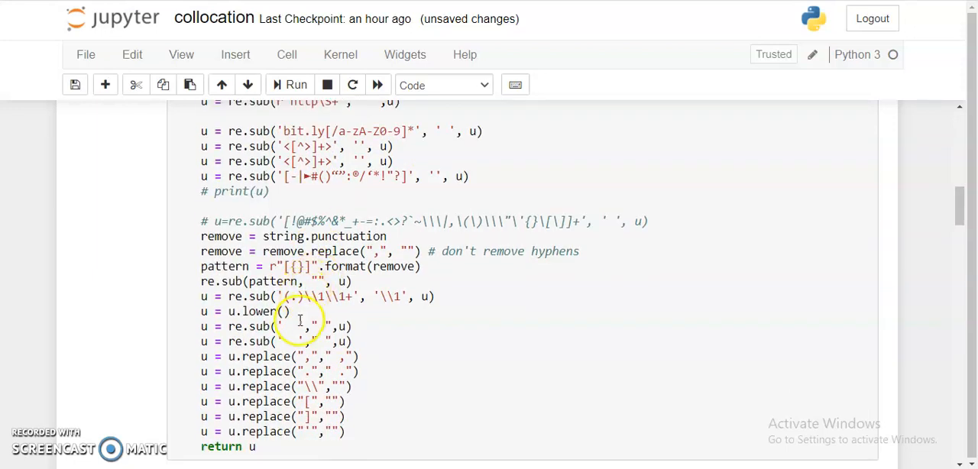
scroll(down, 3)
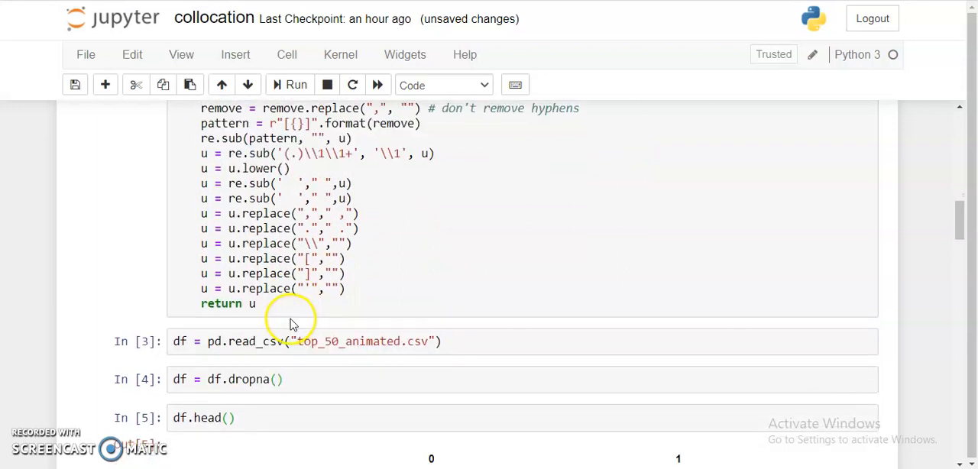
scroll(up, 3)
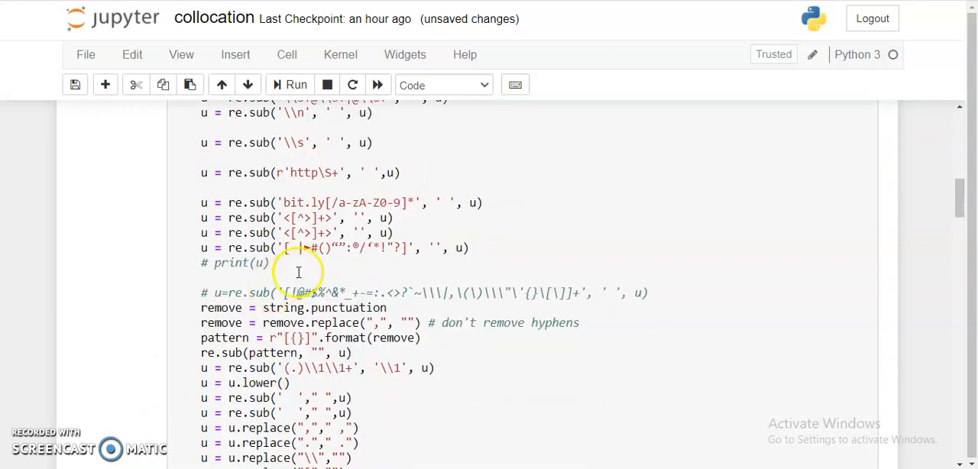
scroll(down, 3)
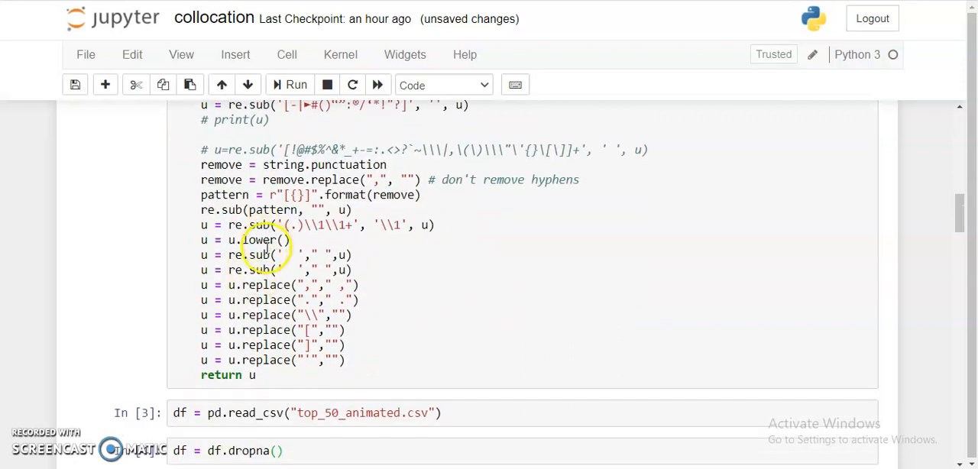
scroll(up, 3)
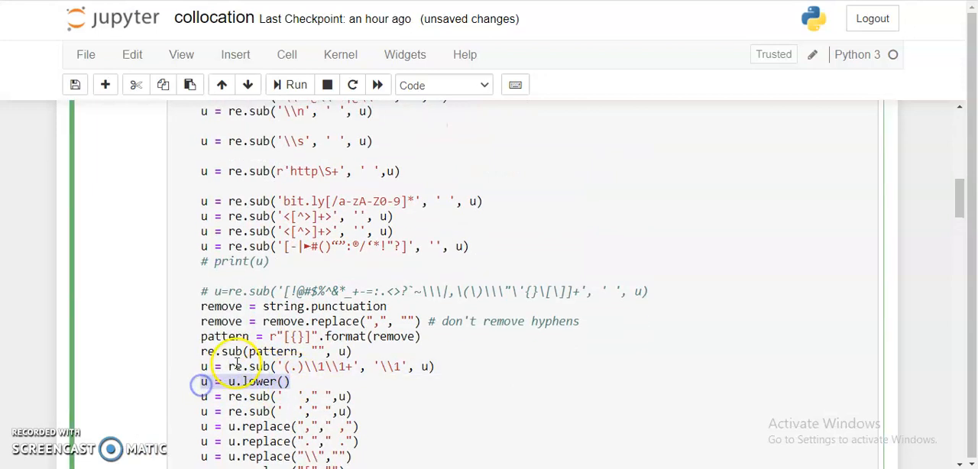
scroll(down, 3)
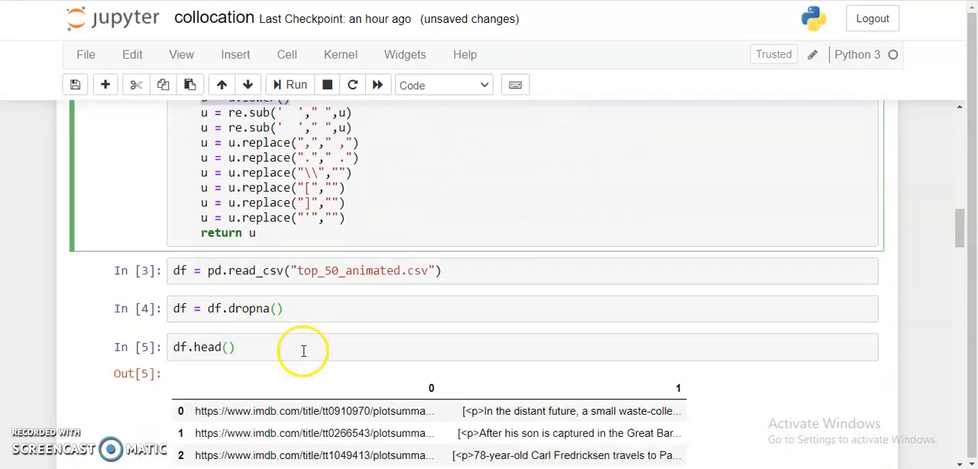
- Re-run the cell previewing the first rows of the animated-film data
scroll(up, 3)
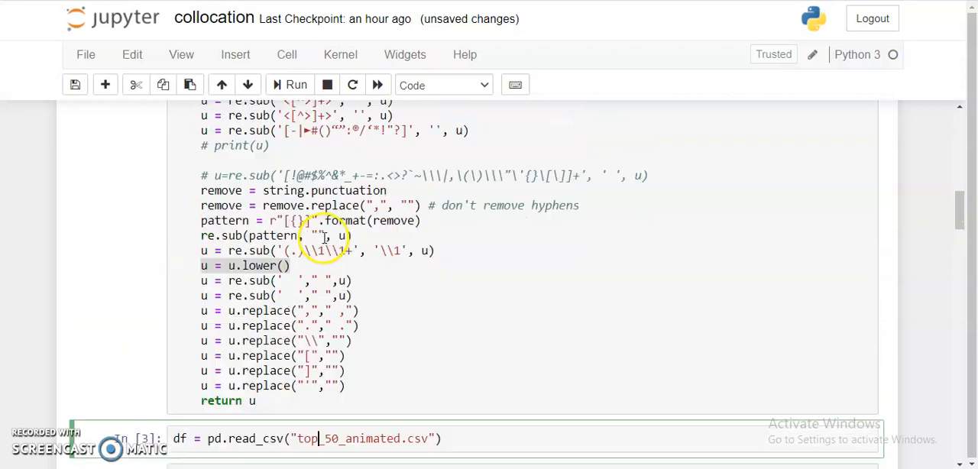
scroll(down, 3)
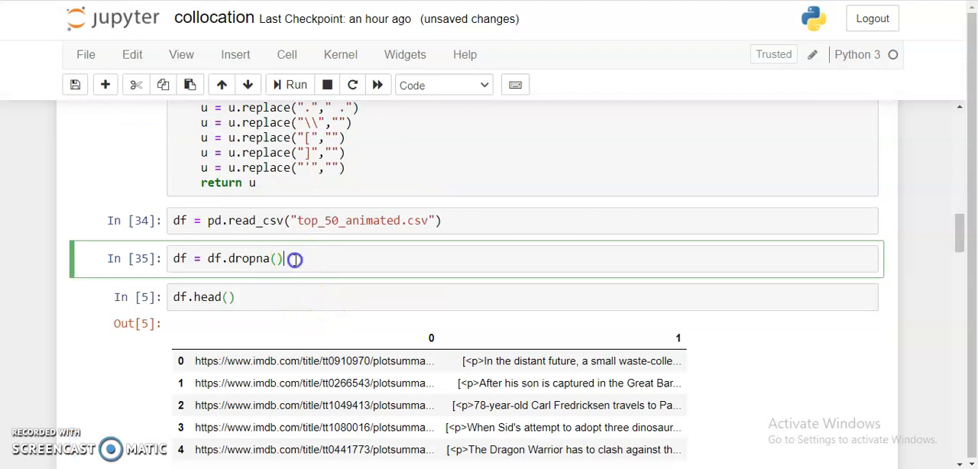
mouse_move(293, 266)
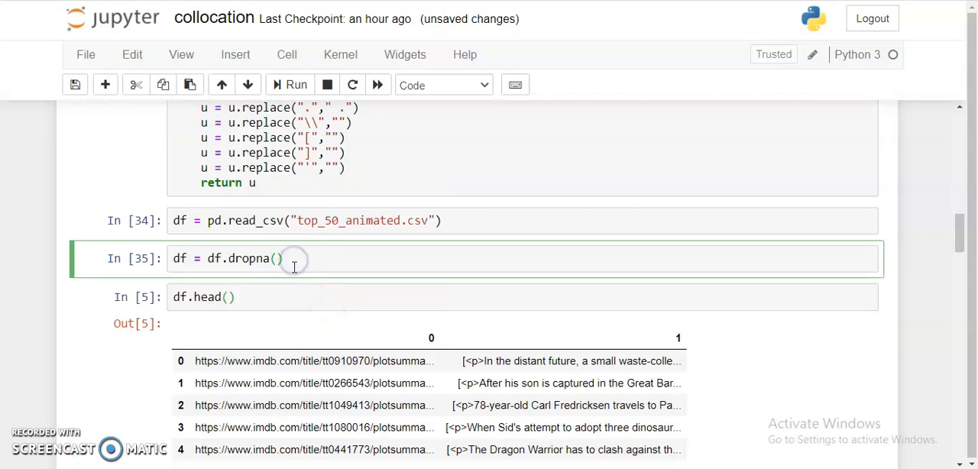
click(286, 296)
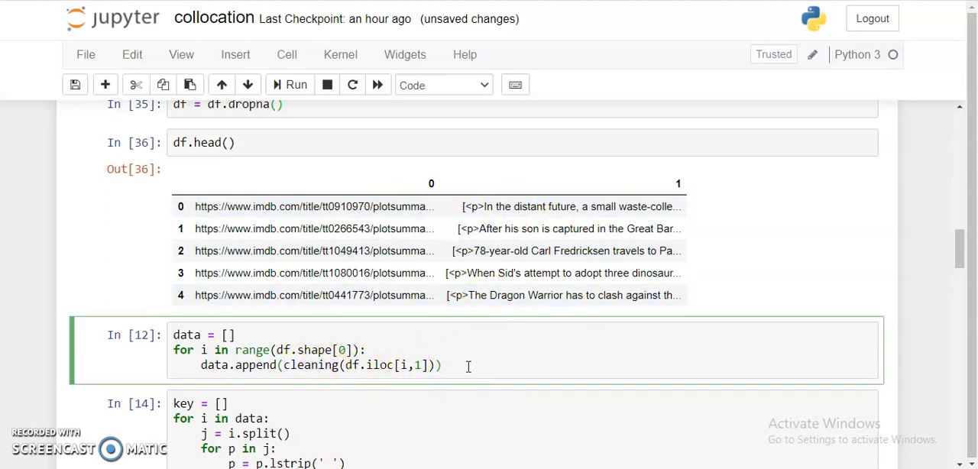
- Run the plot-cleaning loop, begin a len() call, and review the cleaned text output
click(297, 85)
text(l)
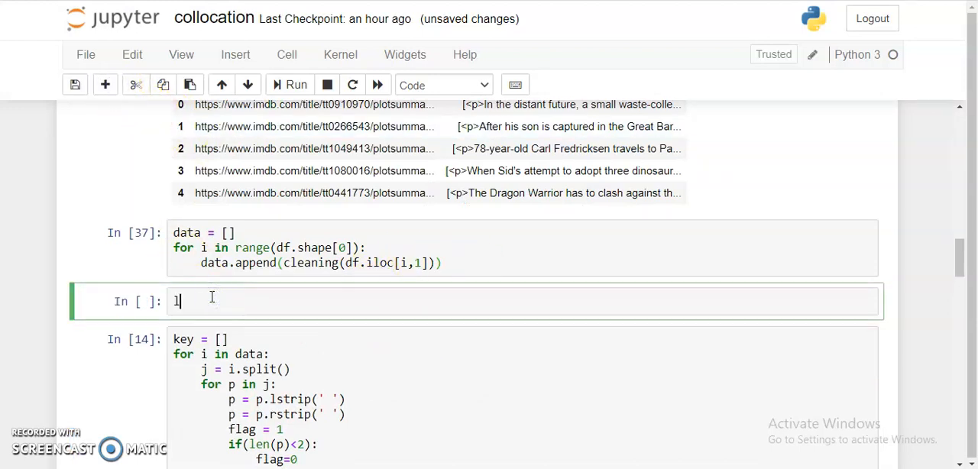
text(en())
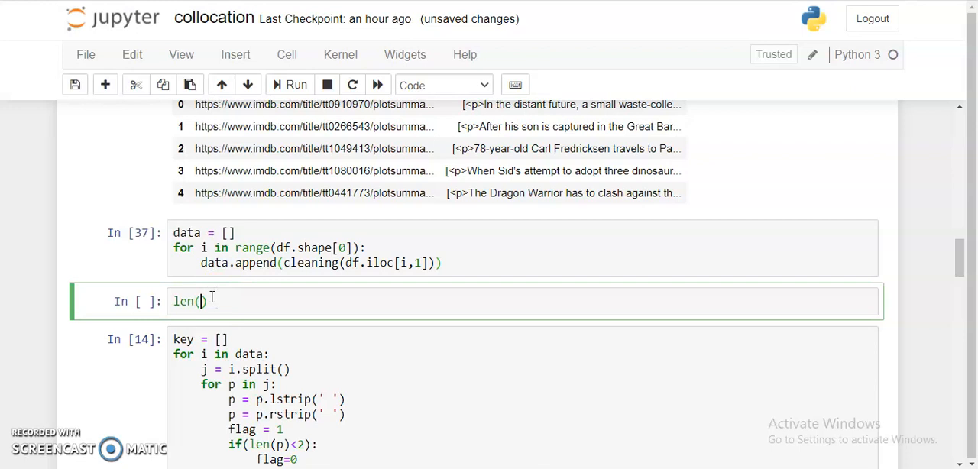
click(295, 84)
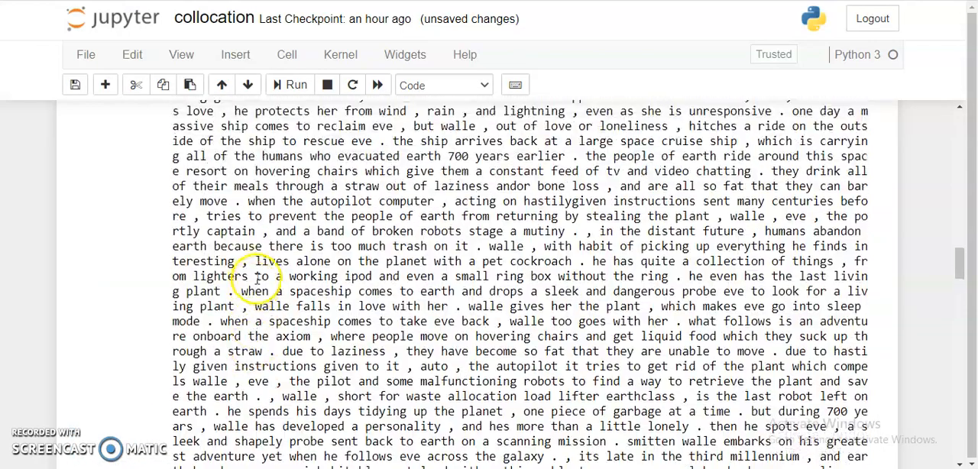
scroll(up, 3)
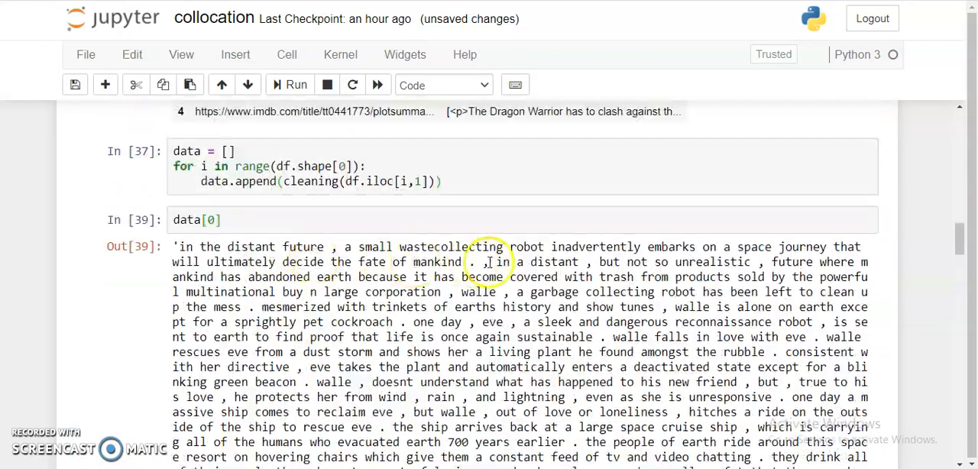
scroll(down, 3)
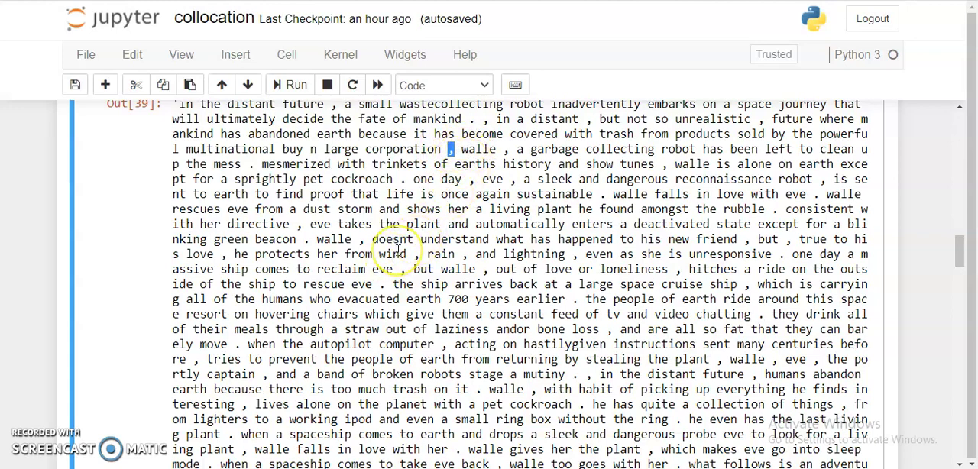
mouse_move(395, 253)
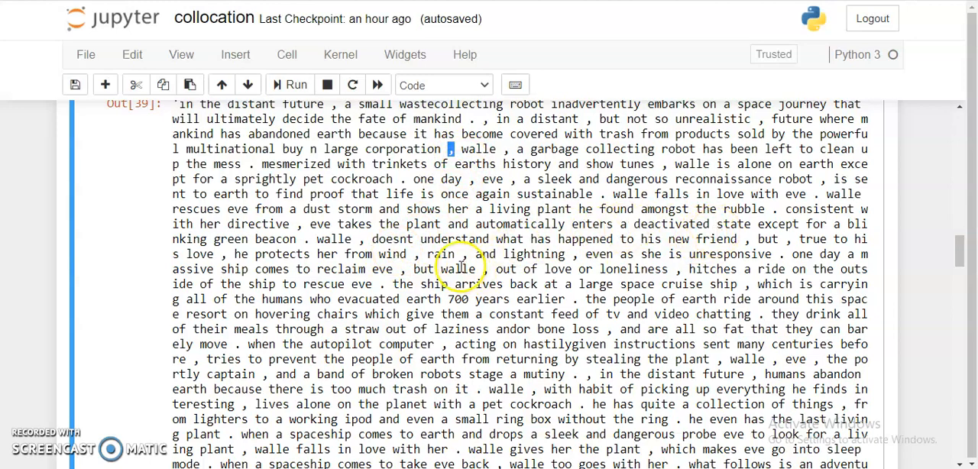
scroll(up, 3)
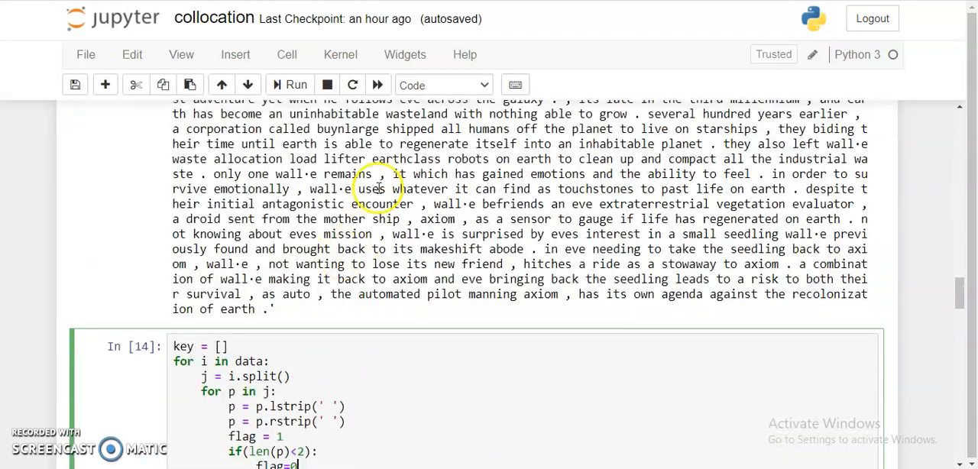
- Select the collocation imports cell and scroll down to the word-splitting cells
scroll(down, 3)
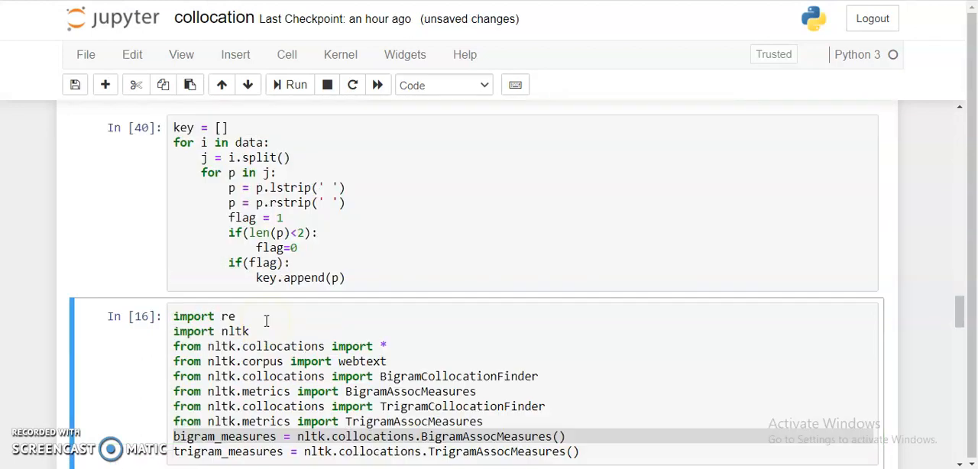
click(106, 85)
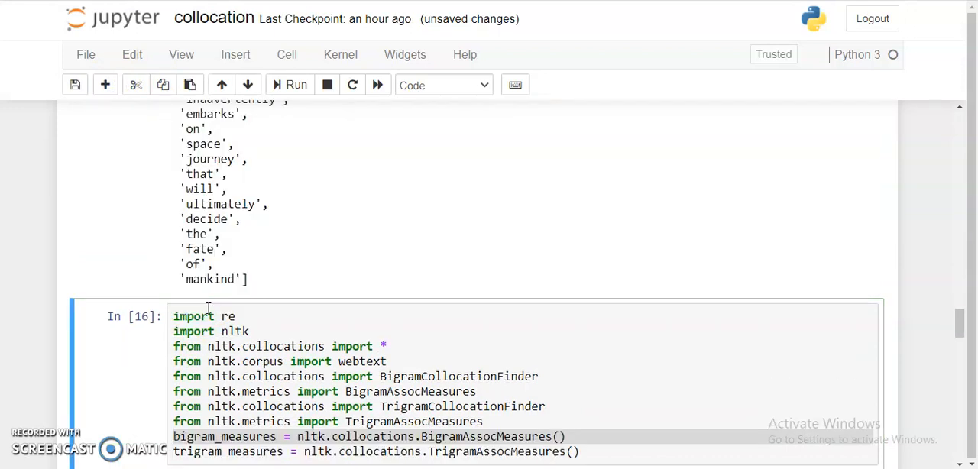
scroll(up, 3)
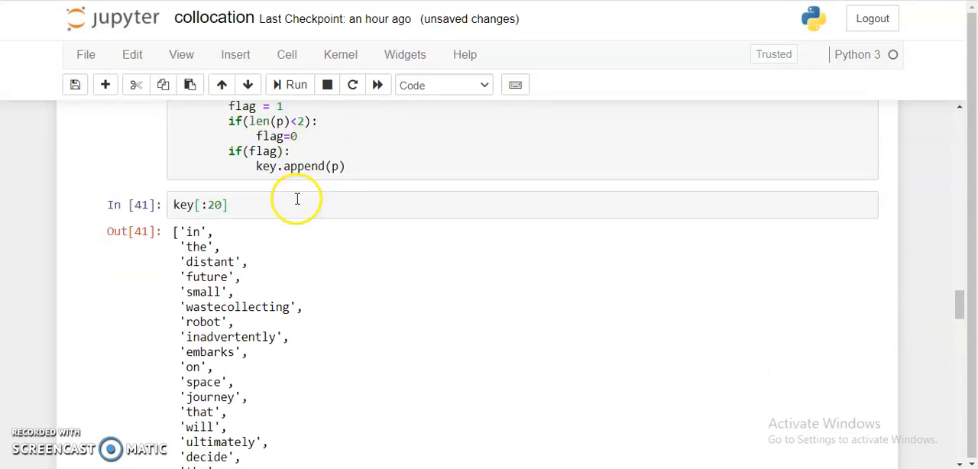
scroll(down, 3)
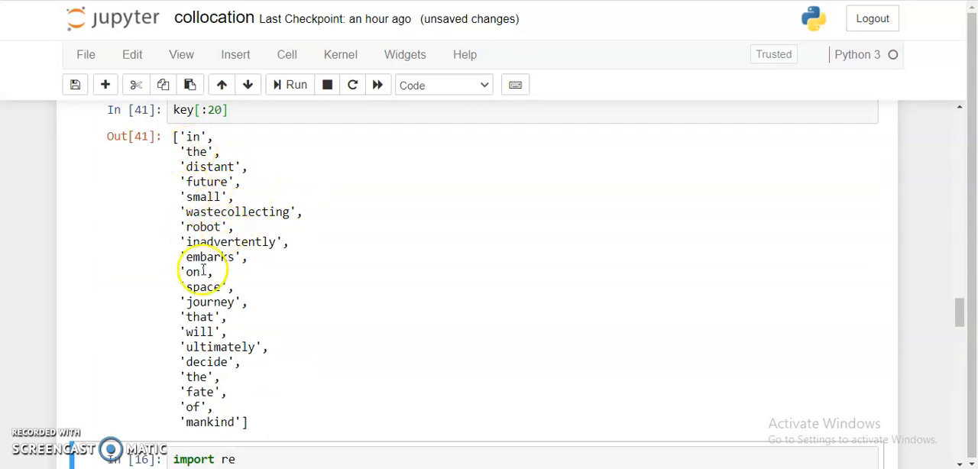
scroll(down, 3)
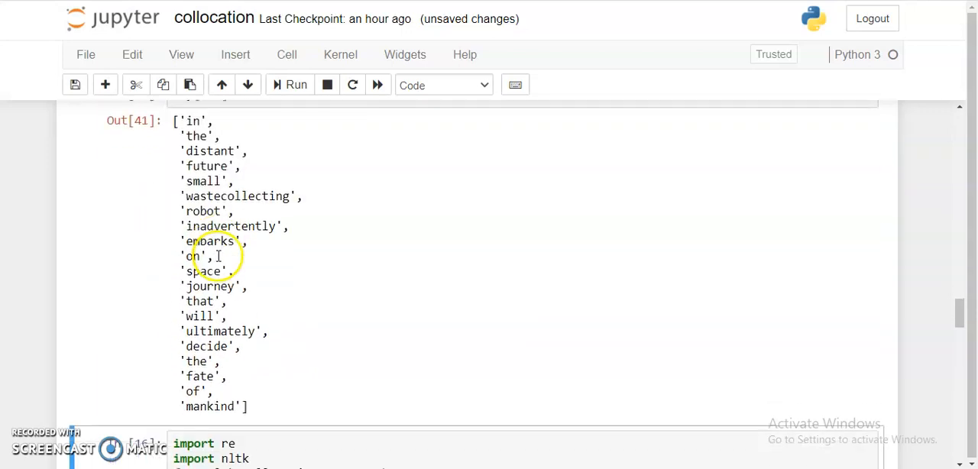
scroll(down, 3)
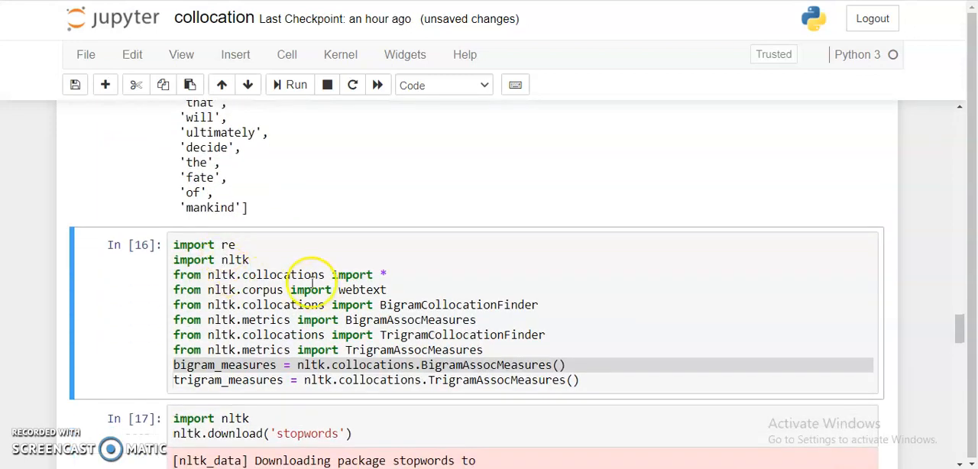
click(375, 304)
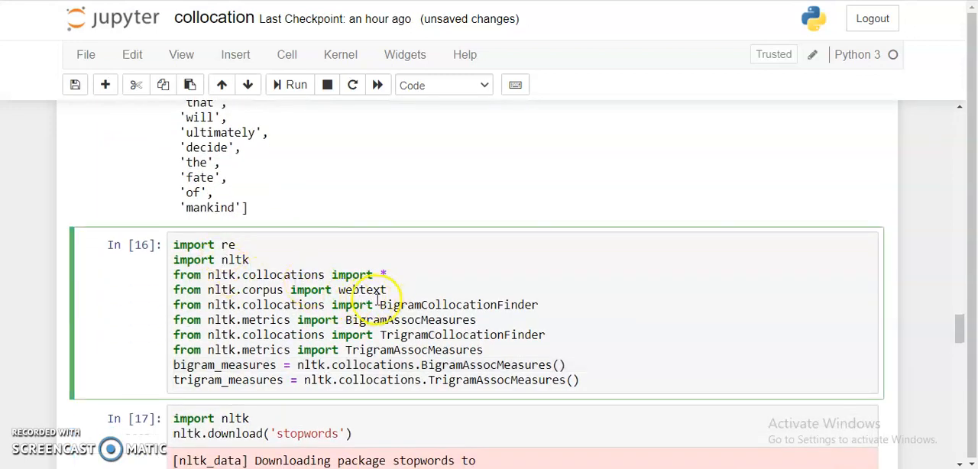
mouse_move(516, 298)
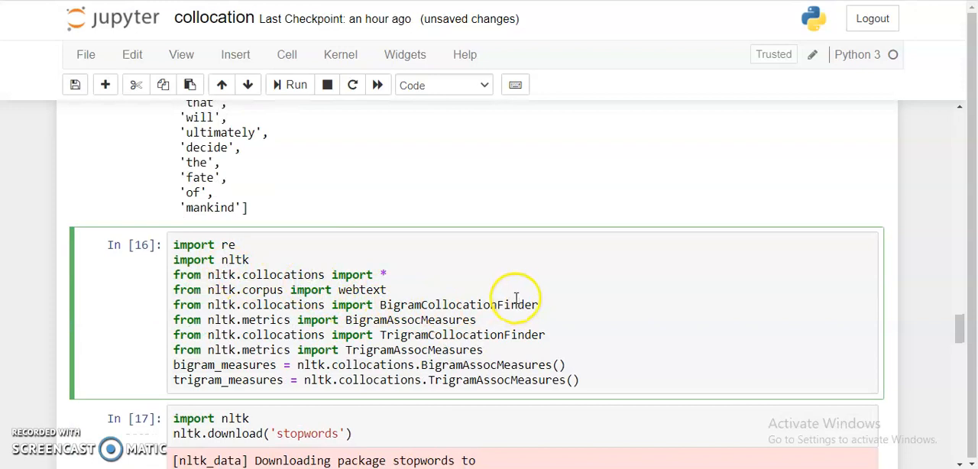
mouse_move(291, 313)
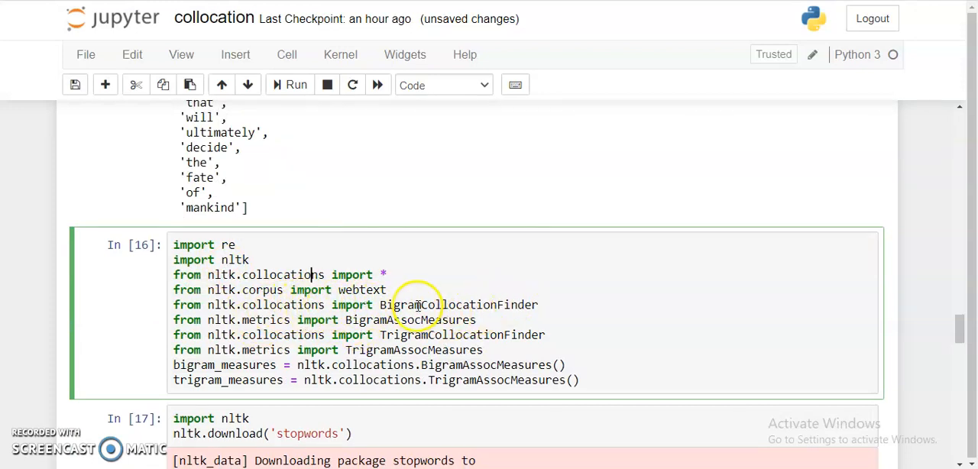
double_click(458, 305)
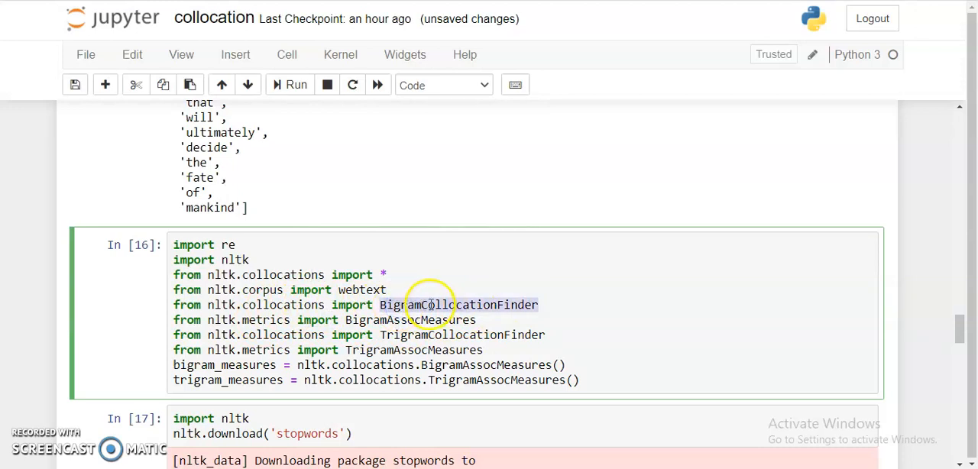
scroll(down, 3)
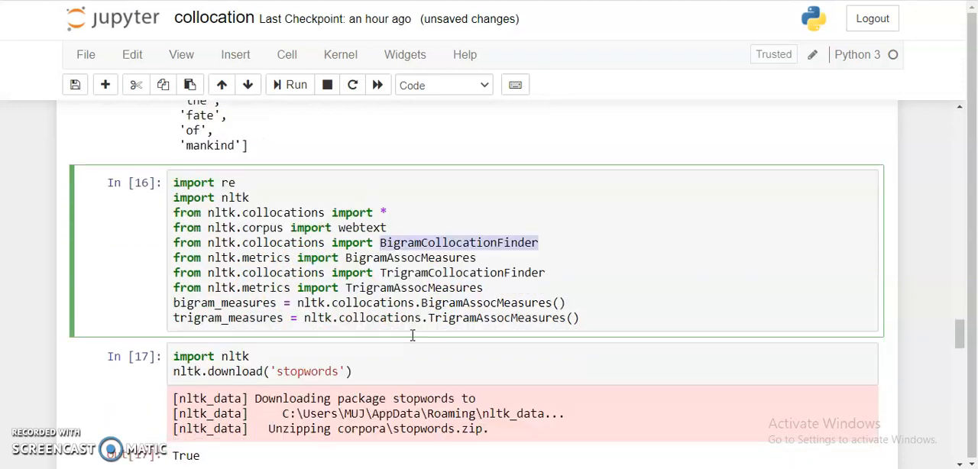
scroll(down, 3)
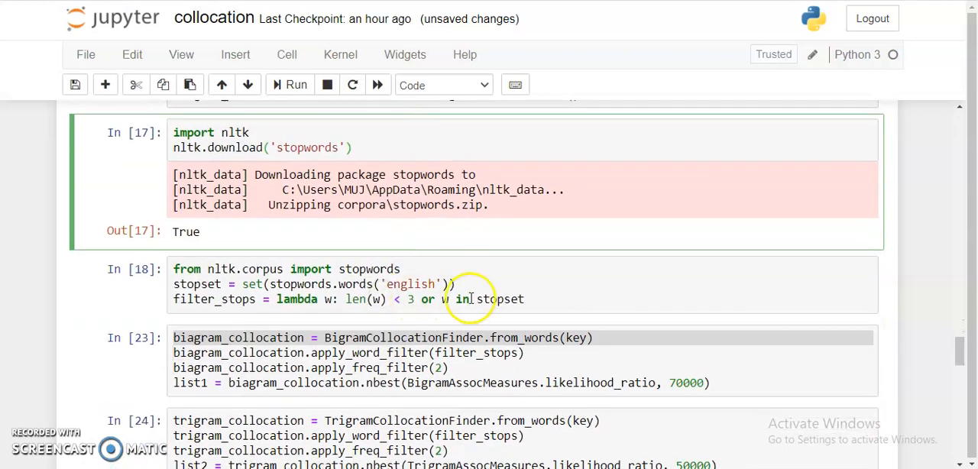
scroll(up, 3)
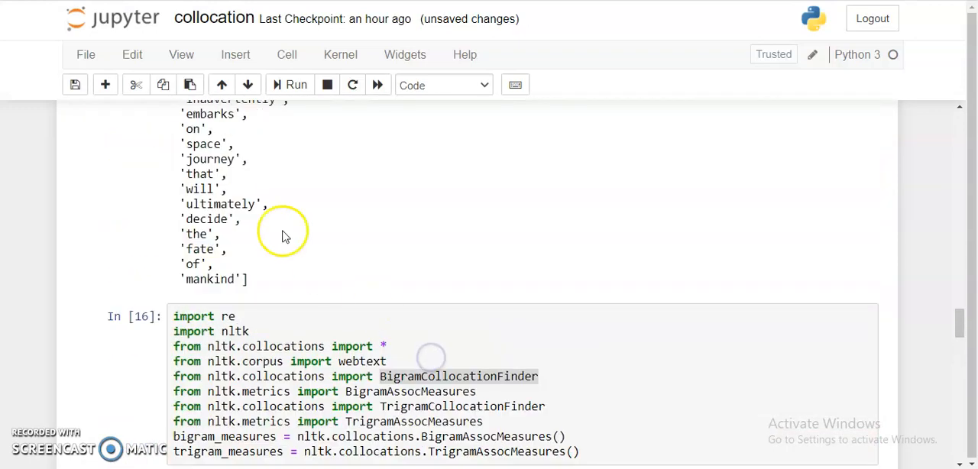
scroll(down, 3)
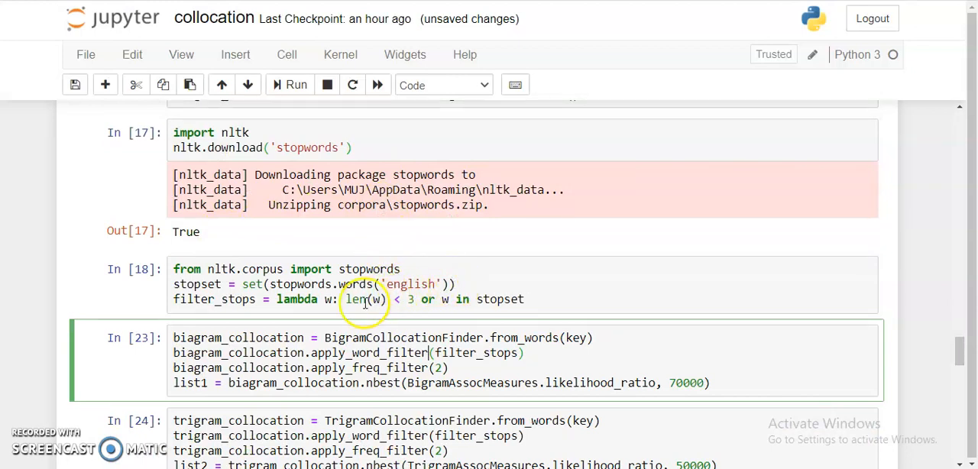
mouse_move(411, 299)
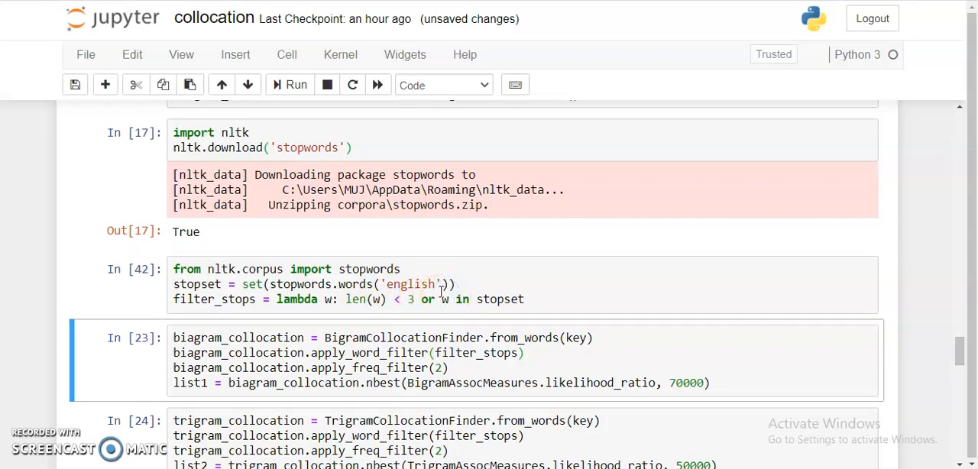
- Enter the trigram collocation cell, then the bigram collocation cell, for editing
scroll(up, 3)
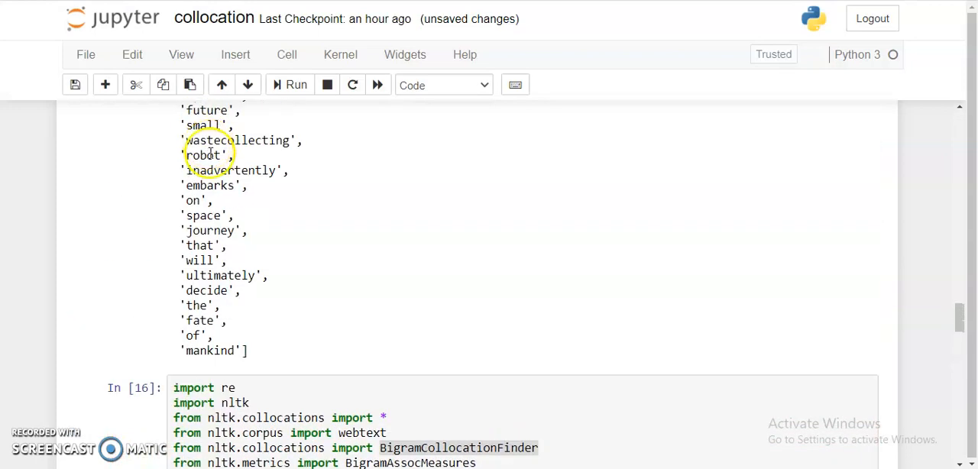
scroll(down, 3)
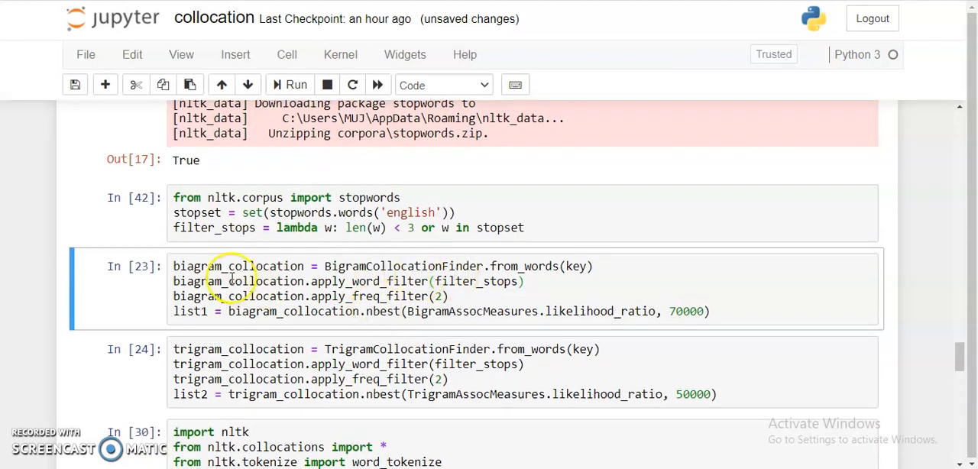
mouse_move(432, 275)
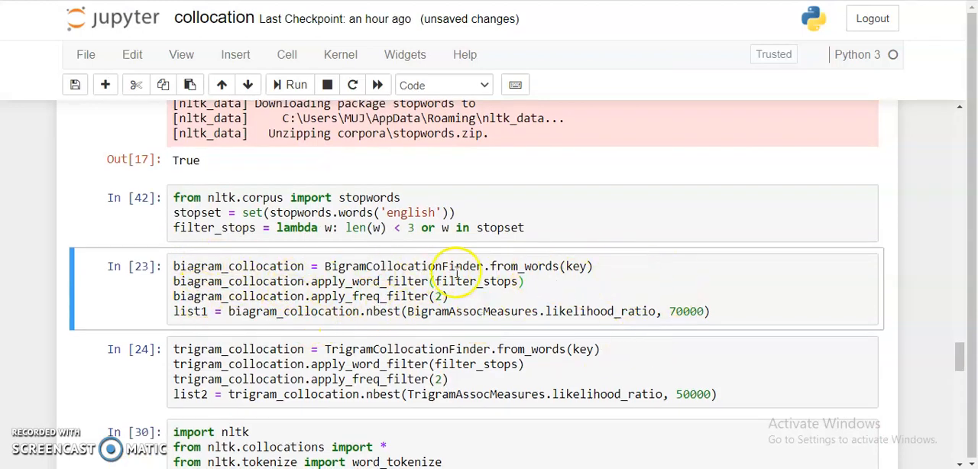
click(310, 349)
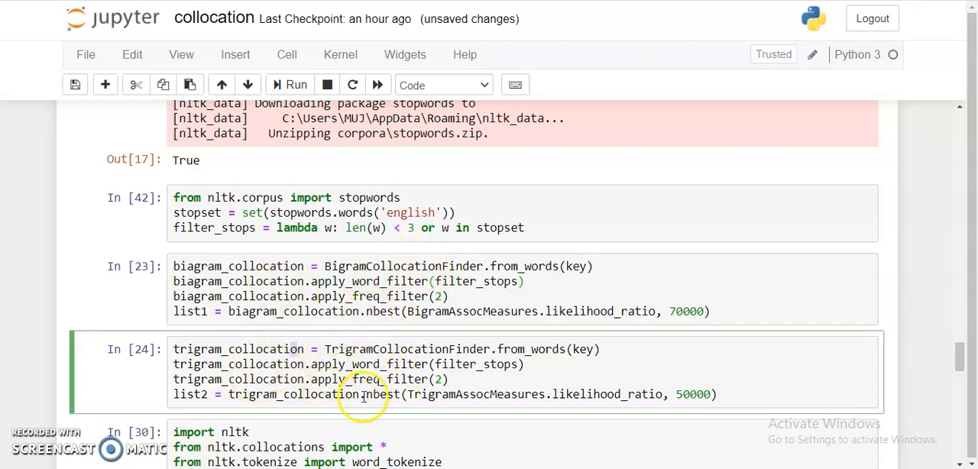
mouse_move(342, 266)
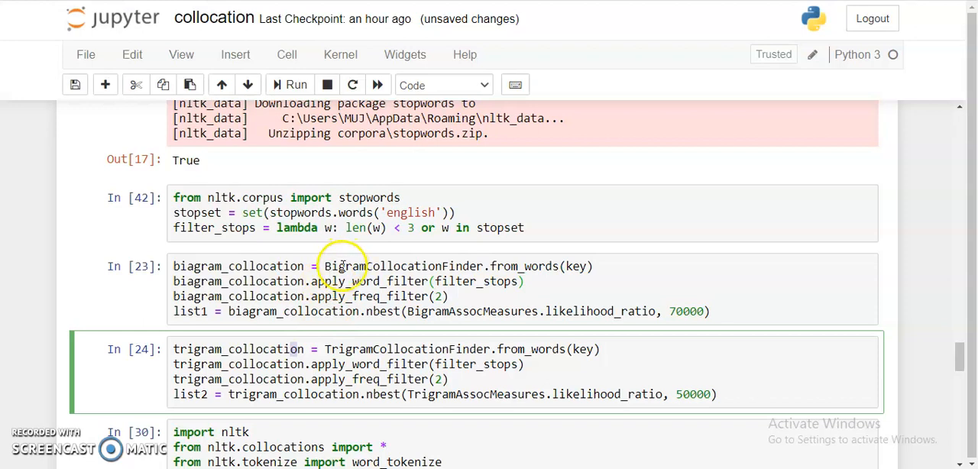
mouse_move(427, 274)
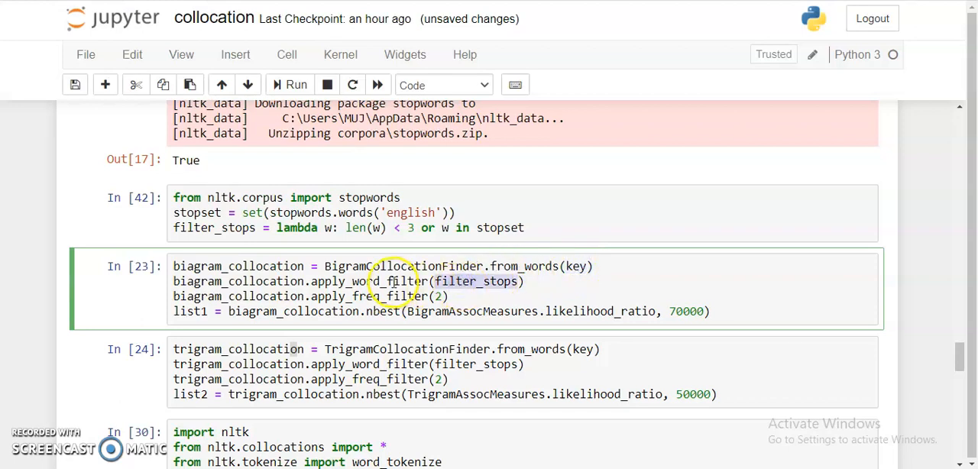
scroll(up, 3)
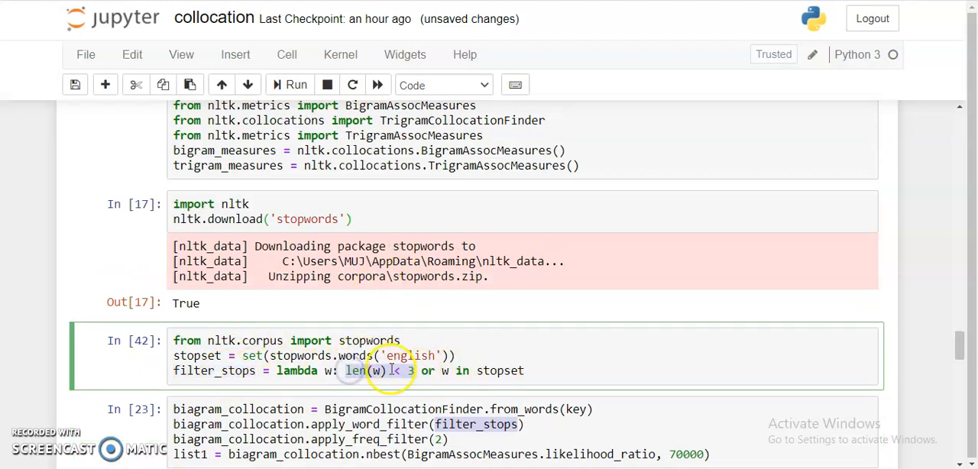
scroll(down, 3)
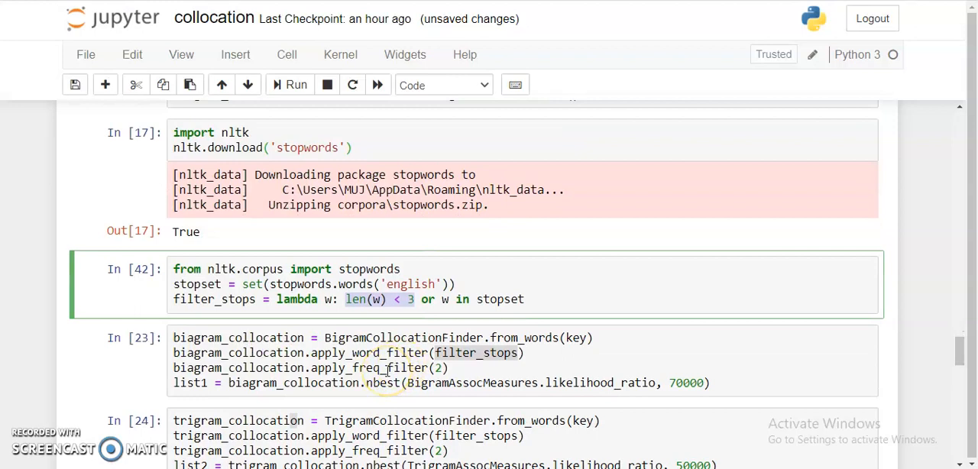
click(382, 368)
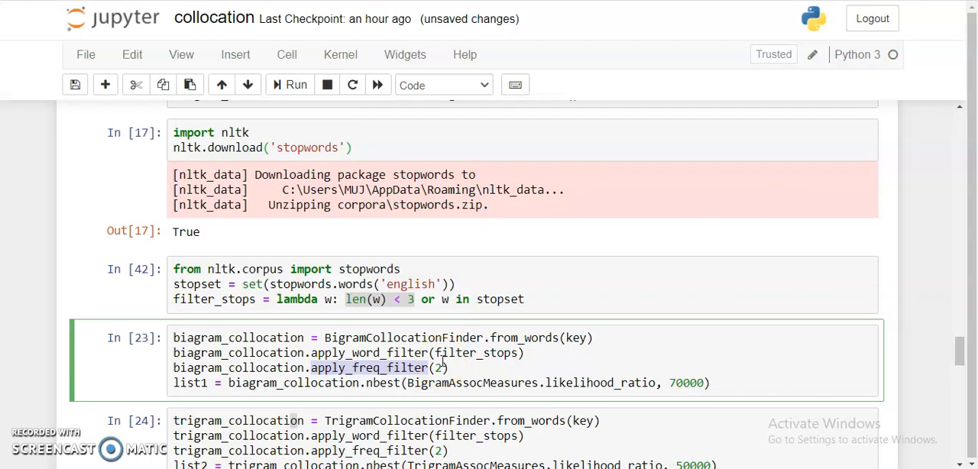
mouse_move(551, 380)
text(5)
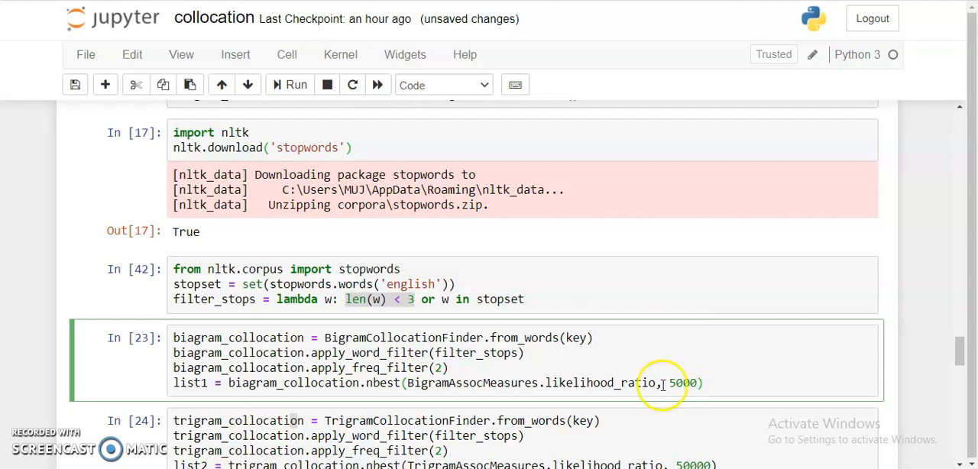
- Save the notebook and enter 3000 as the trigram nbest limit
key(ctrl+s)
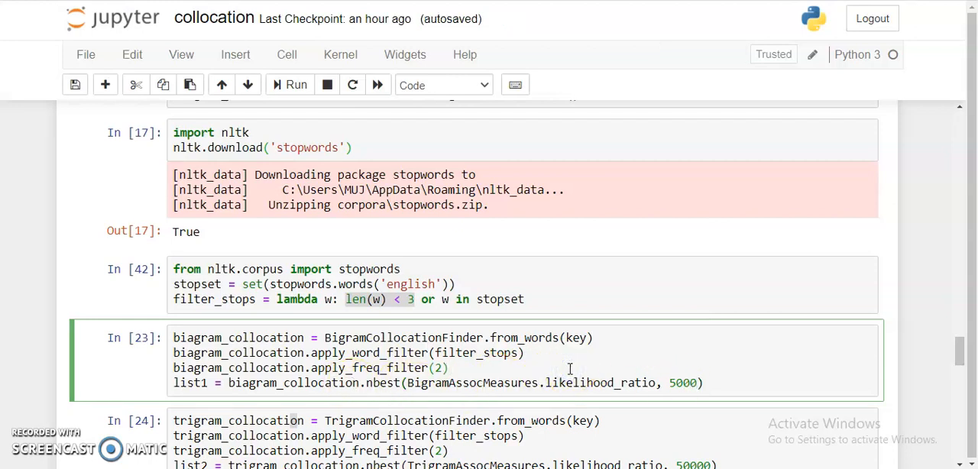
click(294, 85)
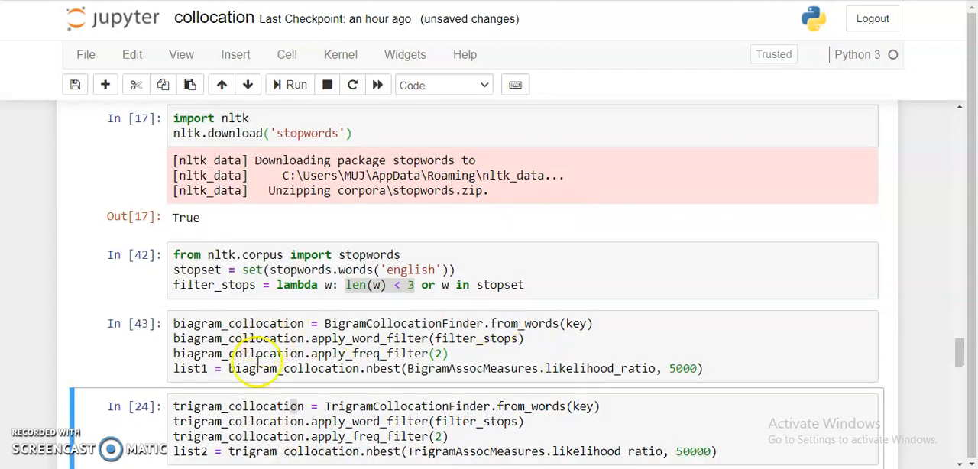
scroll(down, 3)
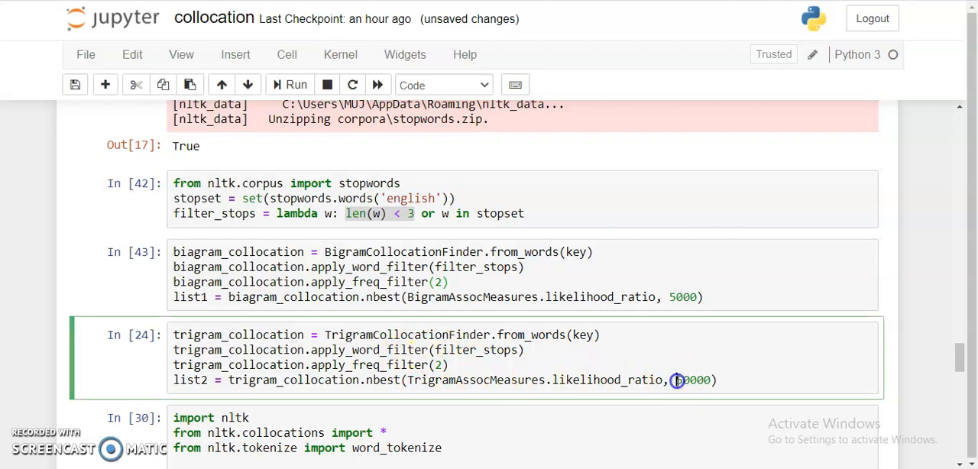
text(3000)
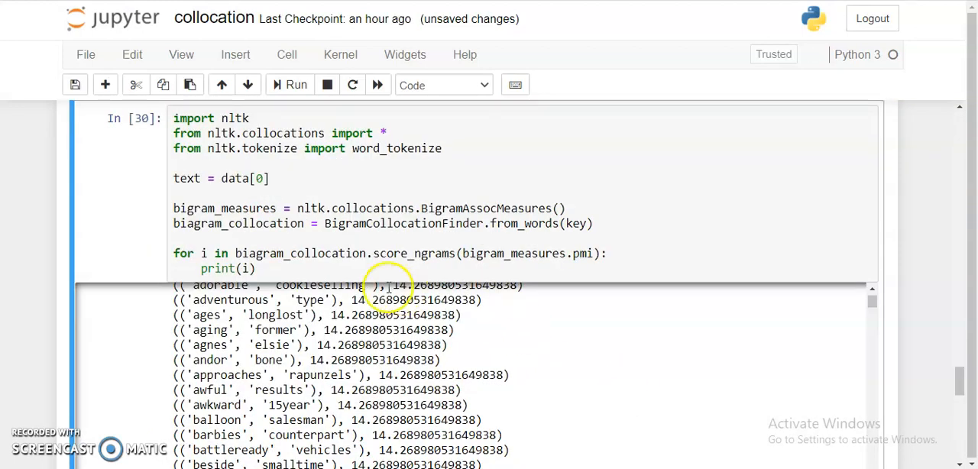
scroll(up, 3)
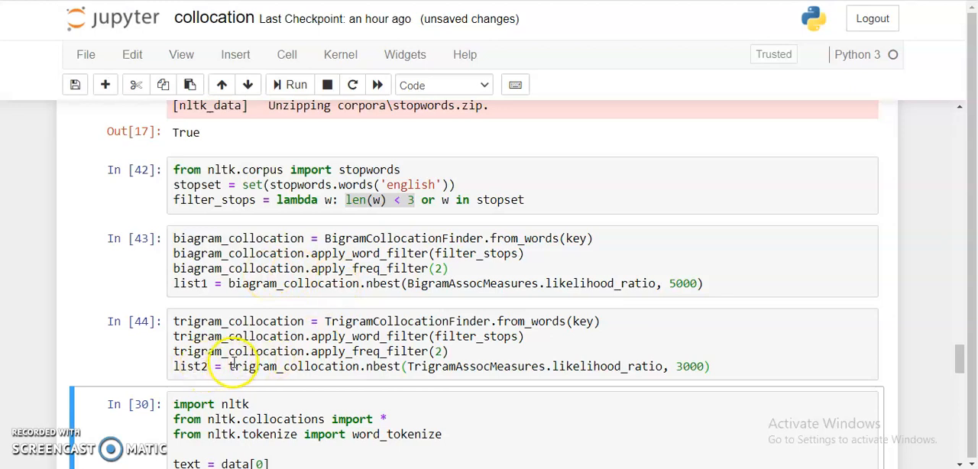
scroll(down, 3)
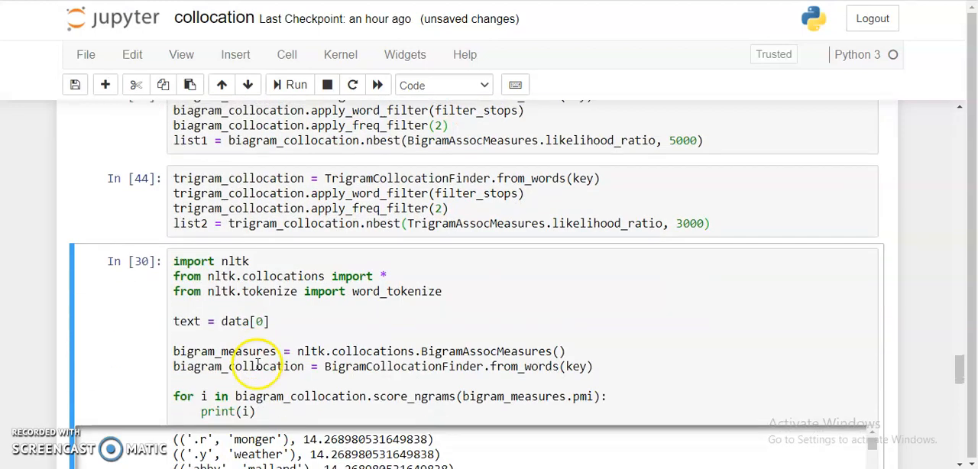
scroll(down, 3)
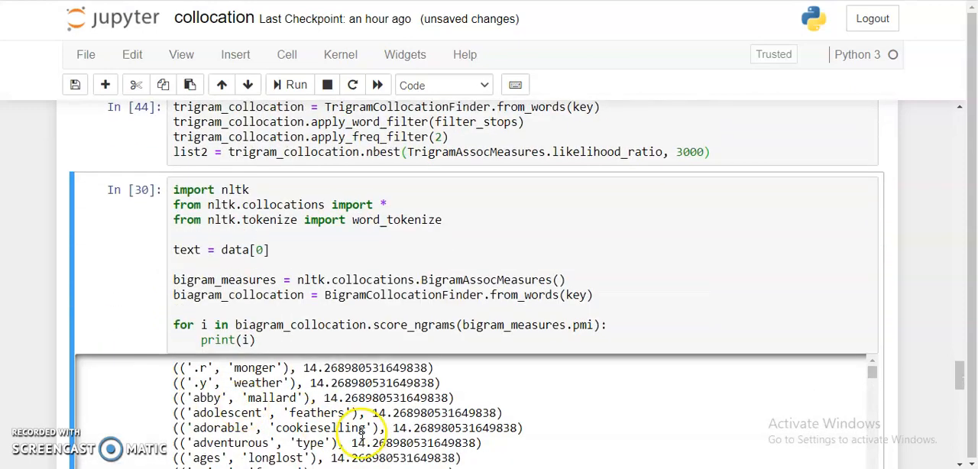
scroll(up, 3)
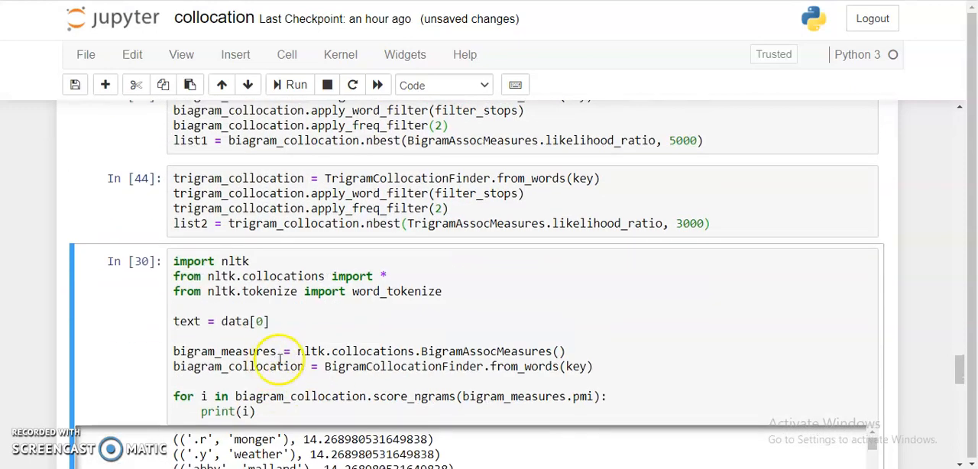
mouse_move(246, 351)
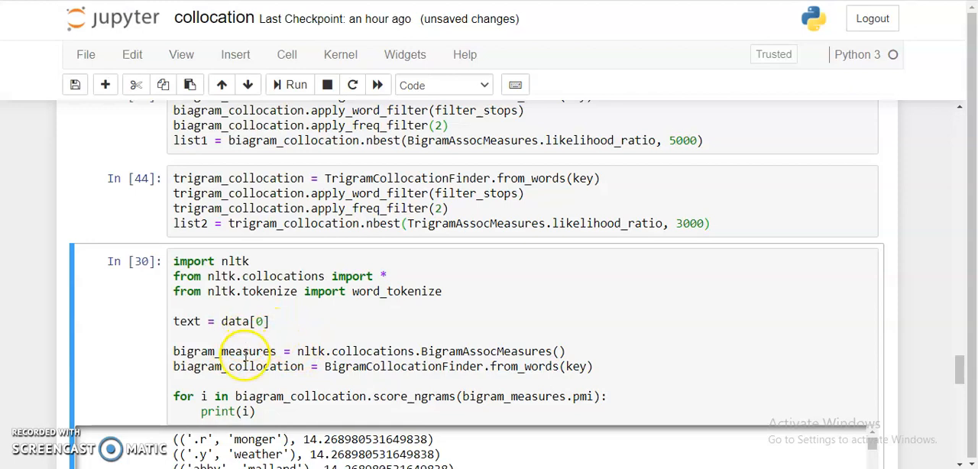
scroll(down, 3)
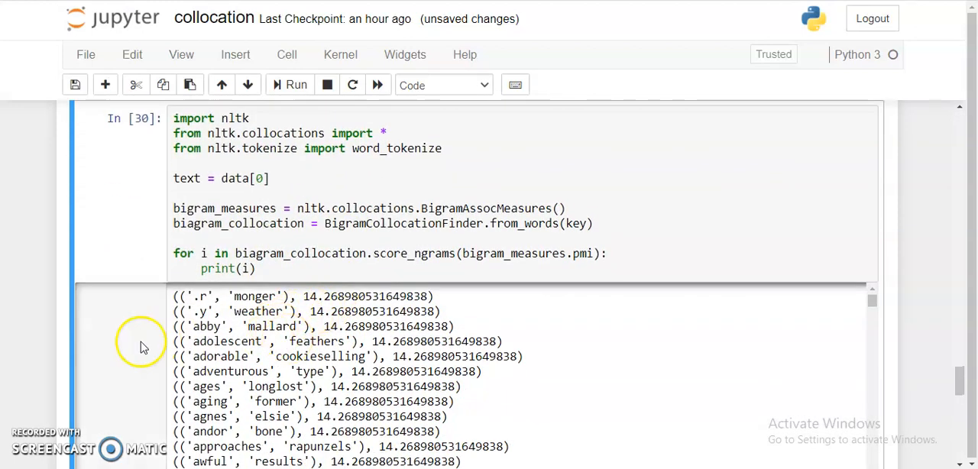
scroll(down, 3)
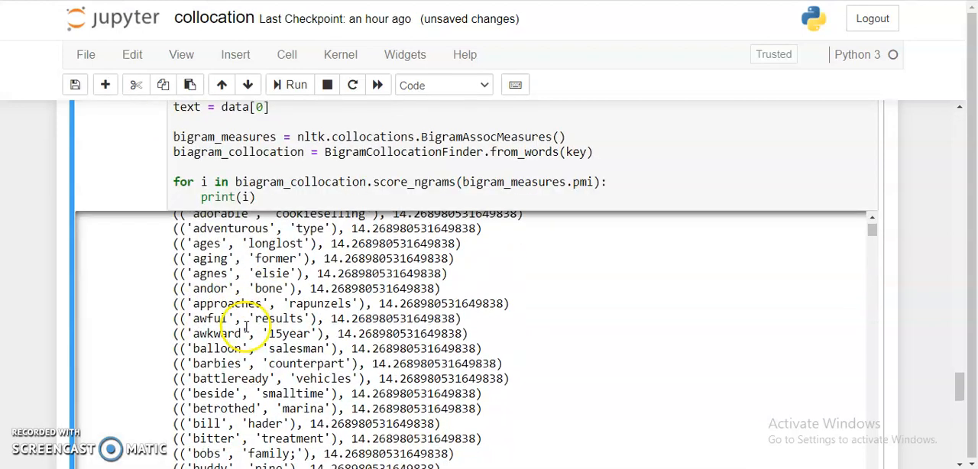
mouse_move(214, 264)
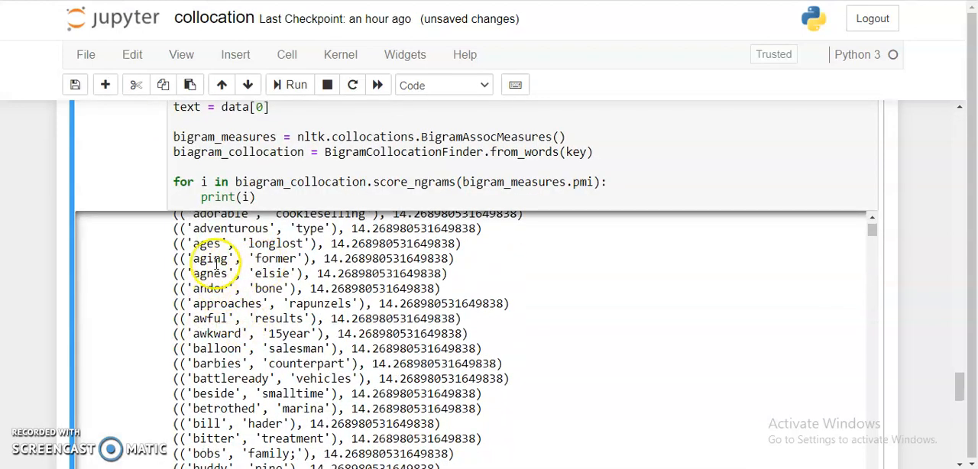
scroll(down, 3)
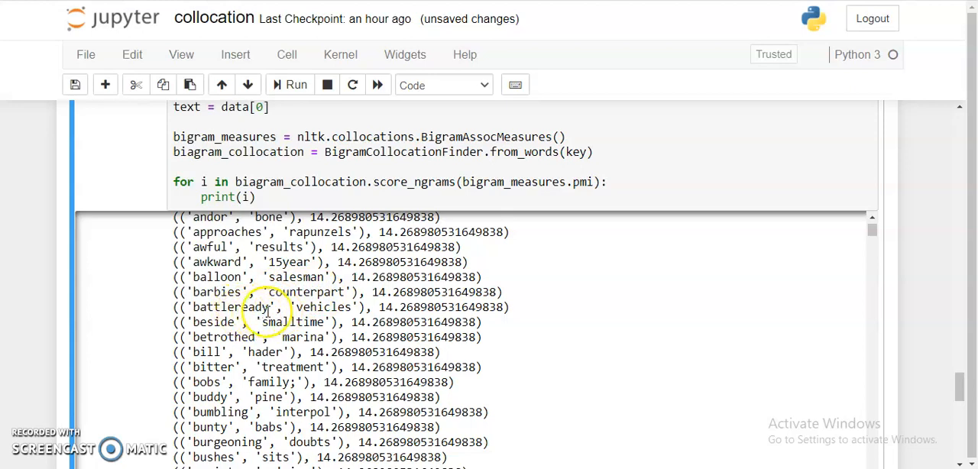
mouse_move(249, 272)
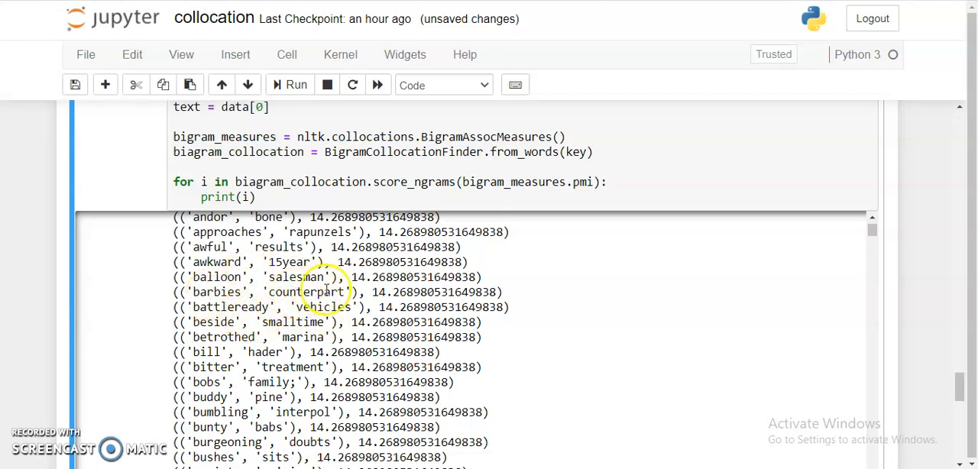
mouse_move(463, 334)
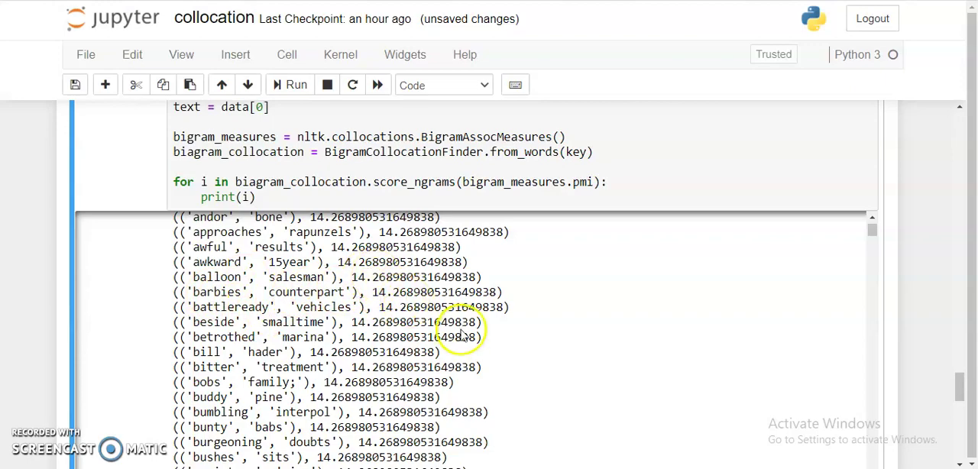
scroll(down, 3)
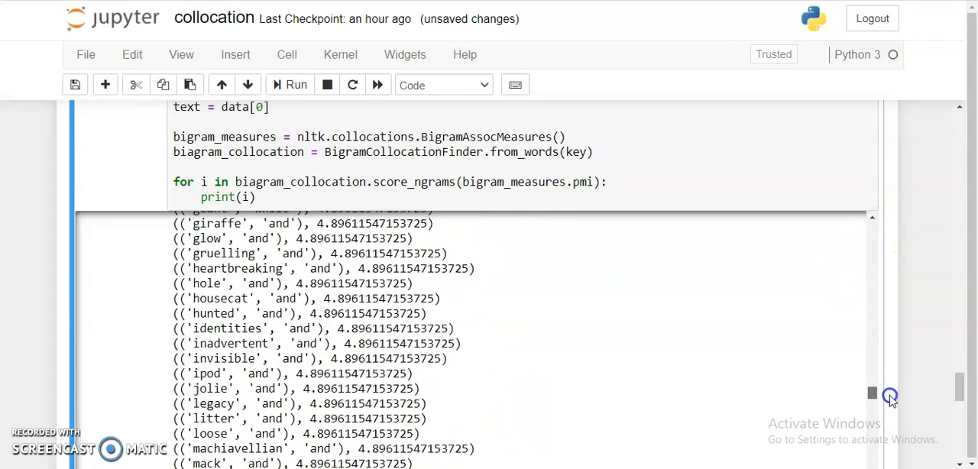
scroll(up, 3)
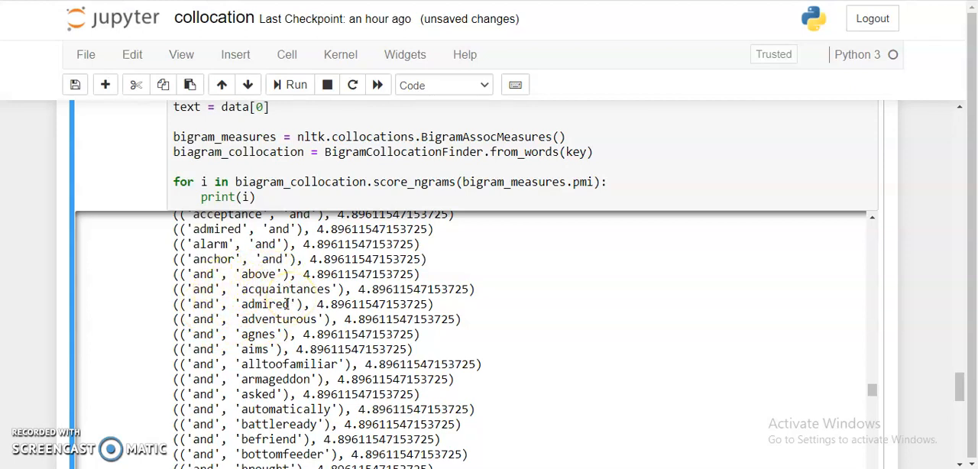
mouse_move(442, 272)
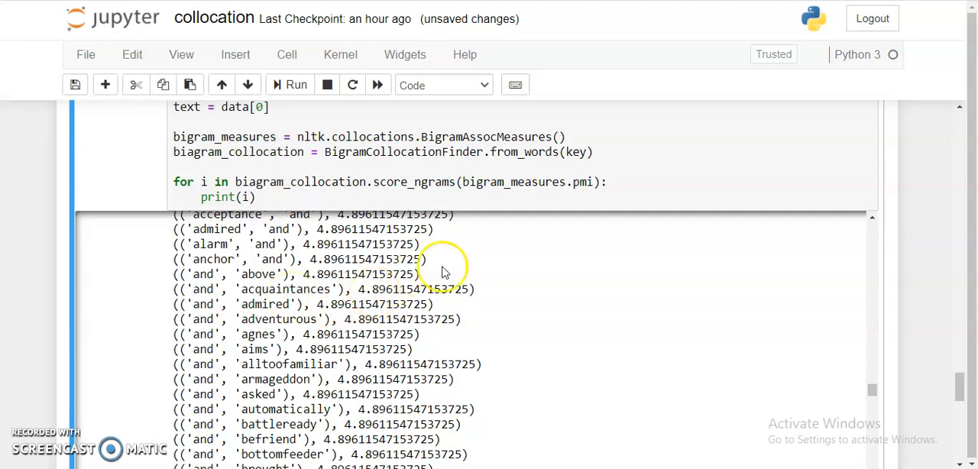
mouse_move(898, 258)
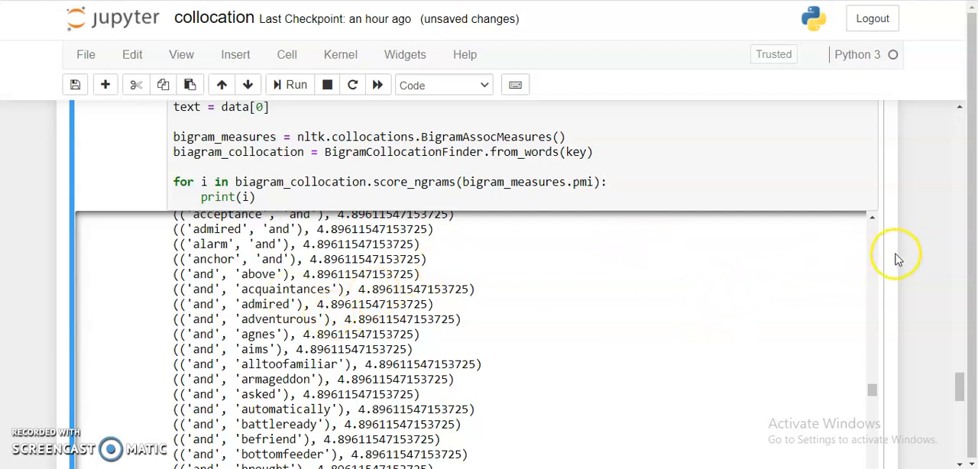
scroll(down, 3)
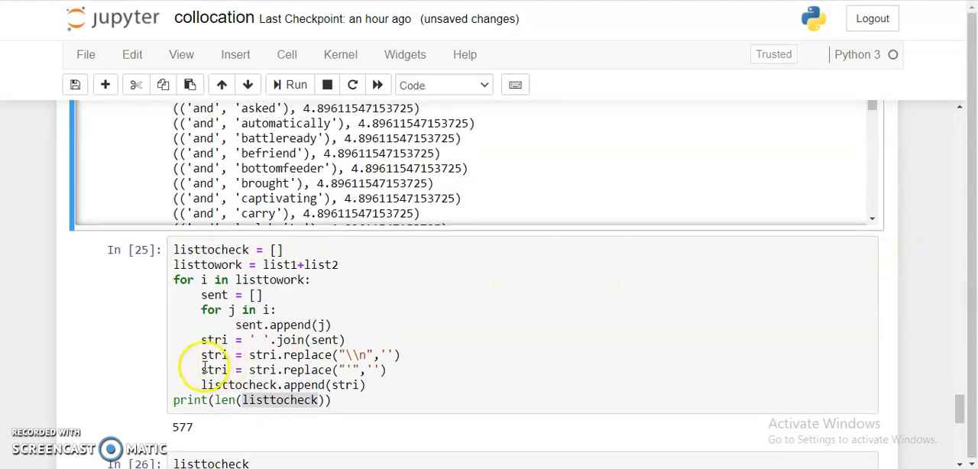
mouse_move(298, 265)
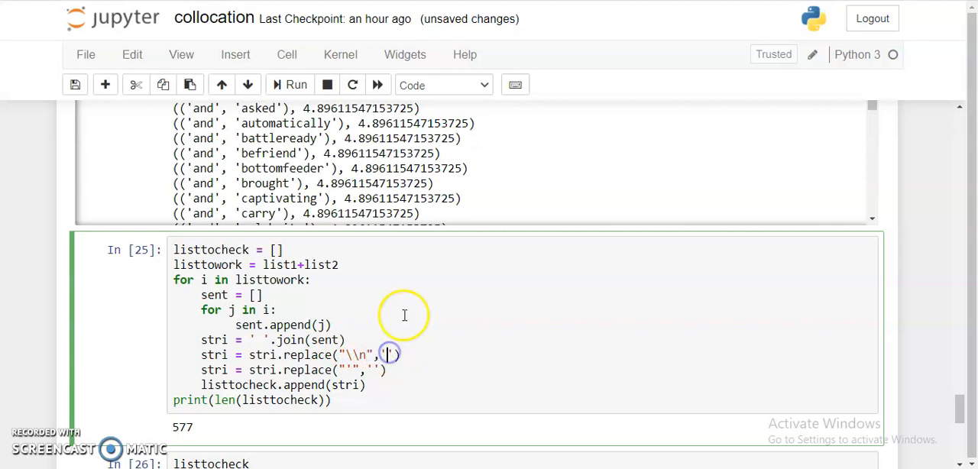
click(289, 85)
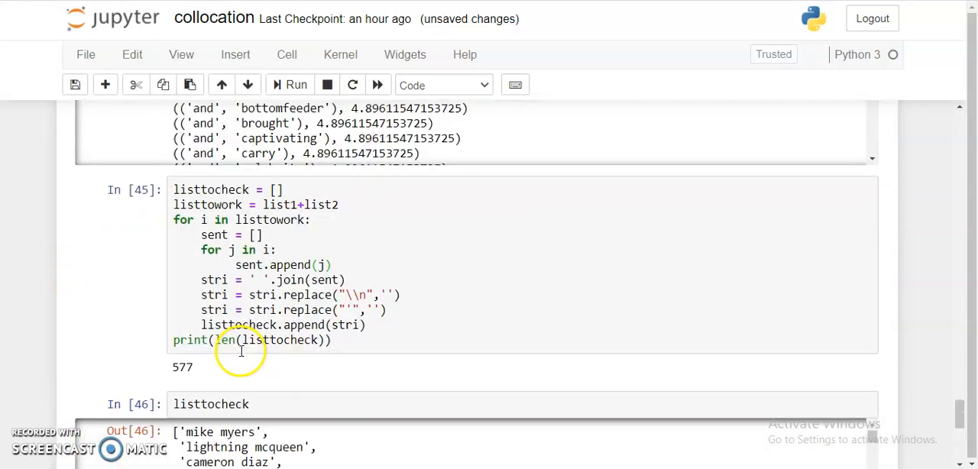
scroll(down, 3)
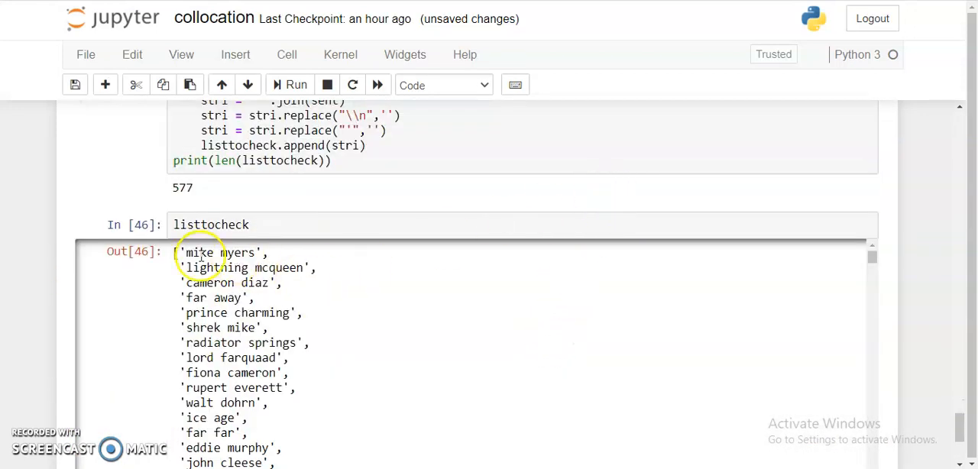
double_click(216, 252)
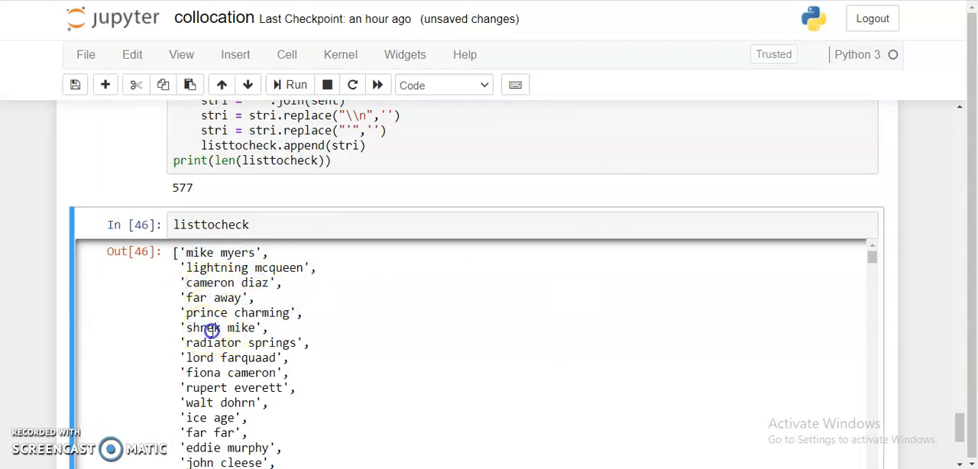
double_click(244, 342)
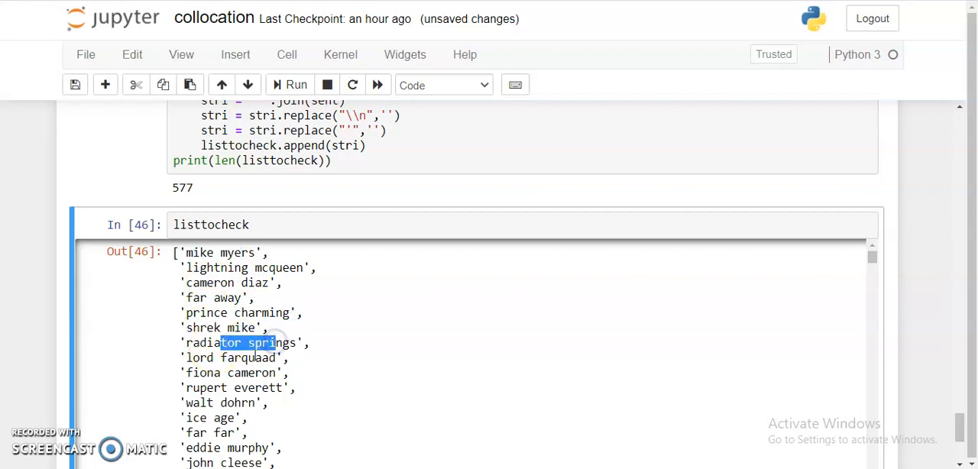
scroll(down, 3)
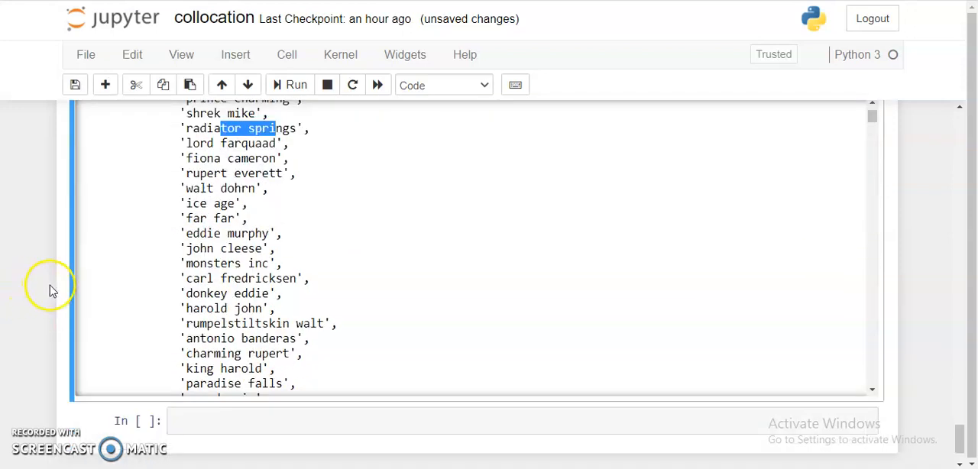
mouse_move(224, 243)
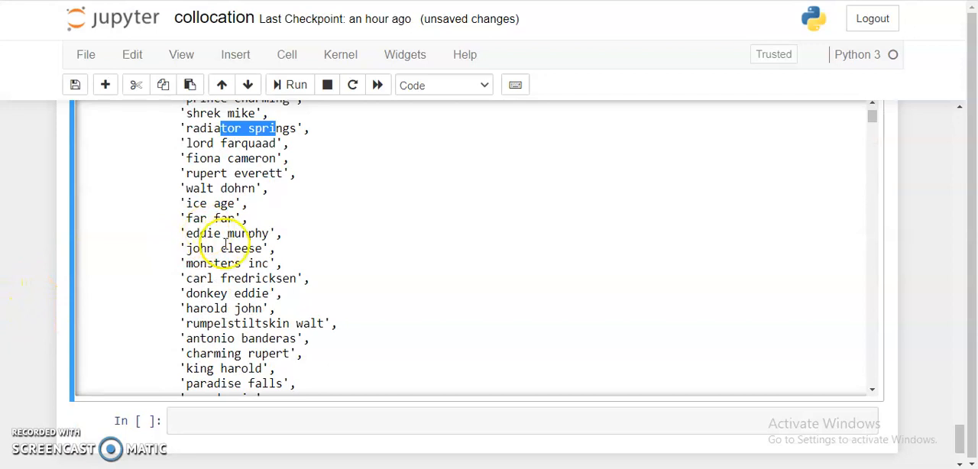
scroll(down, 3)
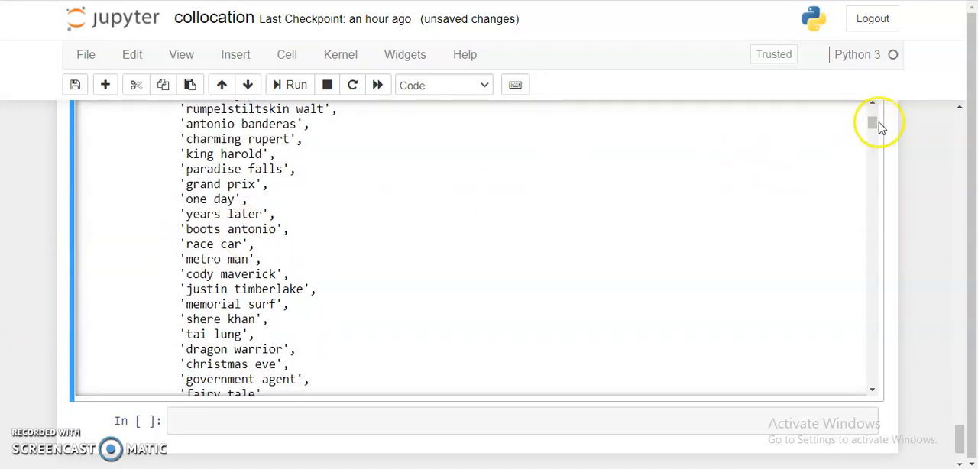
scroll(down, 3)
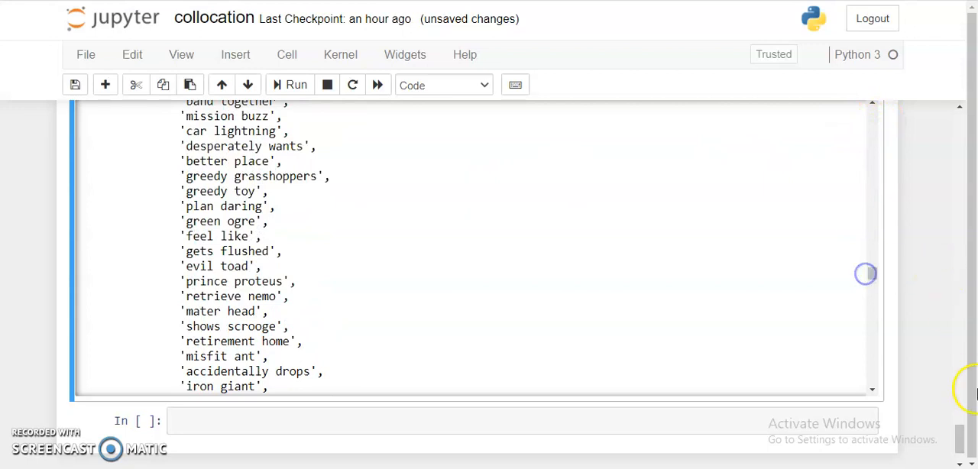
mouse_move(951, 389)
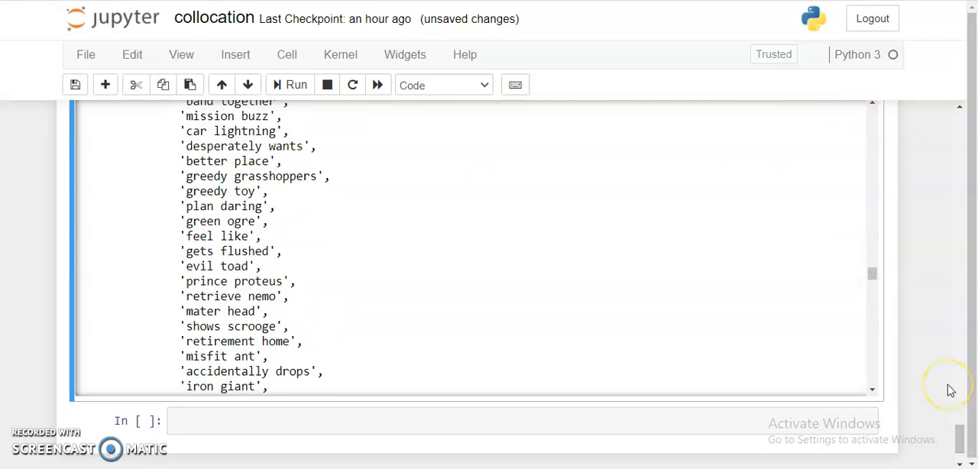
mouse_move(883, 321)
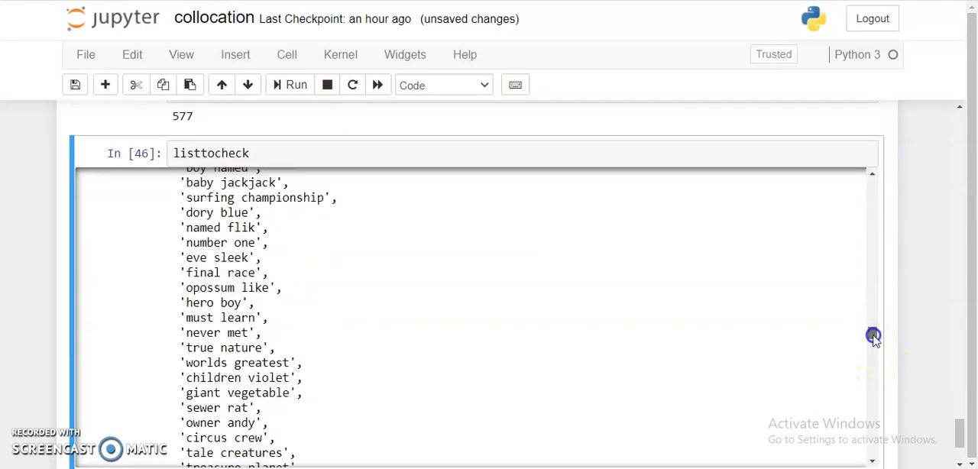
scroll(up, 3)
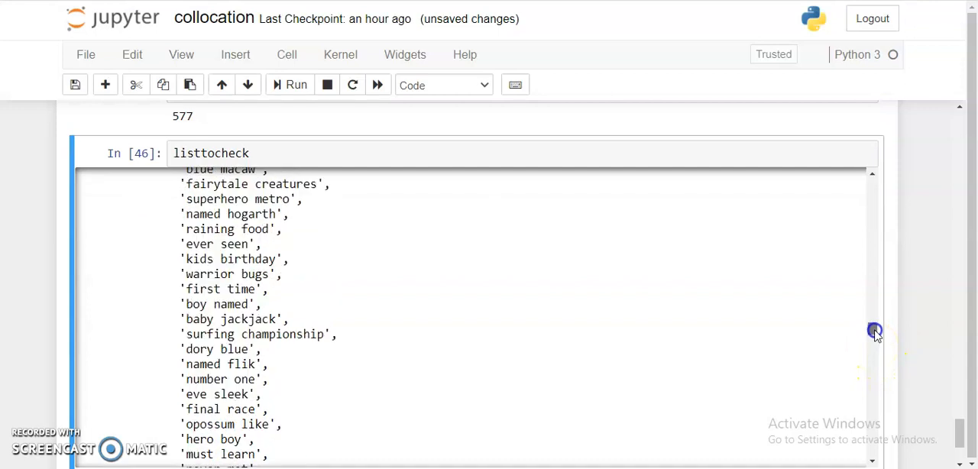
scroll(up, 3)
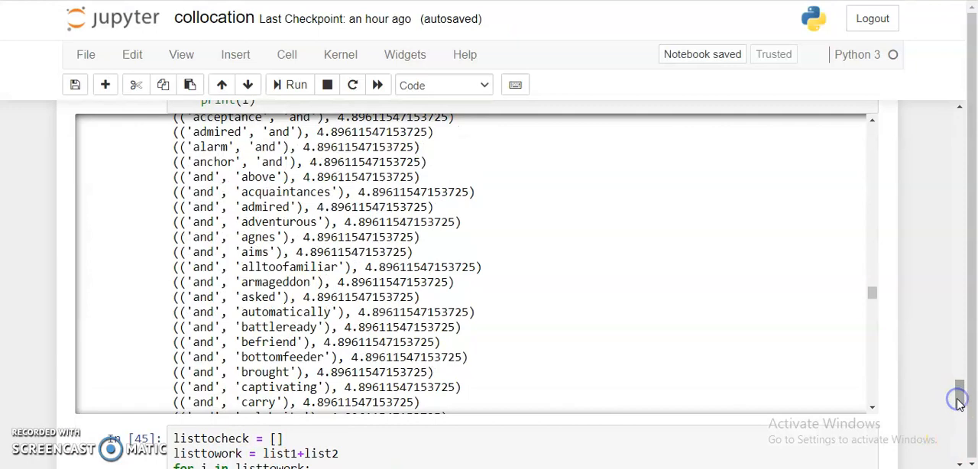
scroll(up, 3)
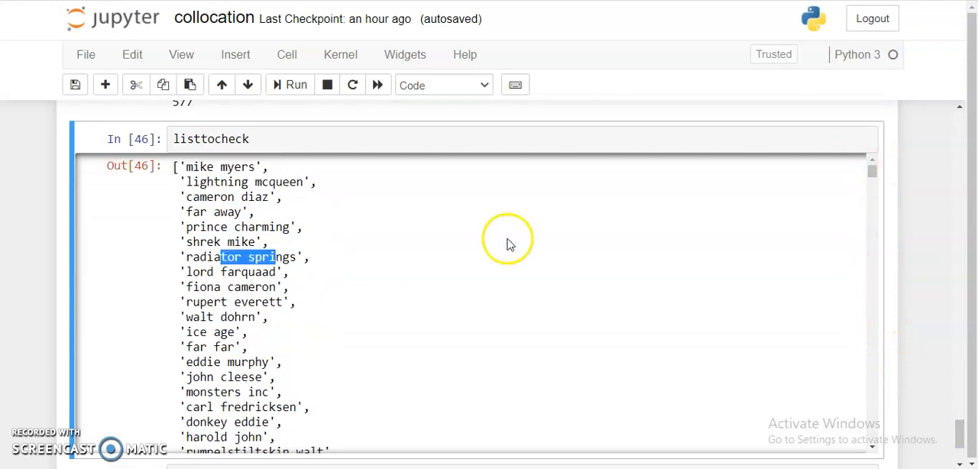
scroll(down, 3)
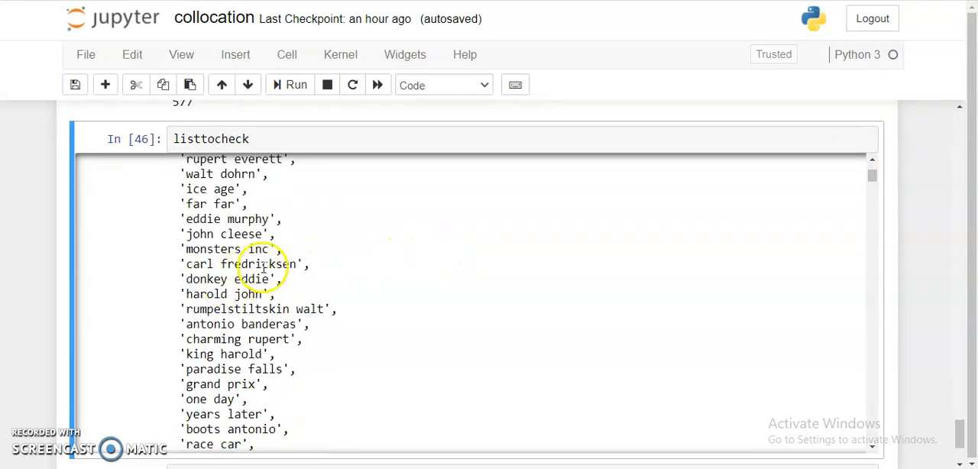
mouse_move(206, 229)
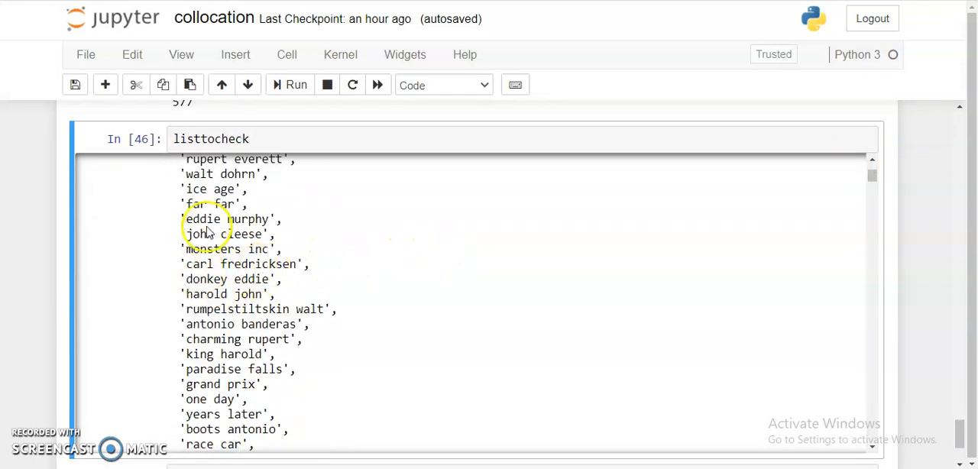
double_click(202, 220)
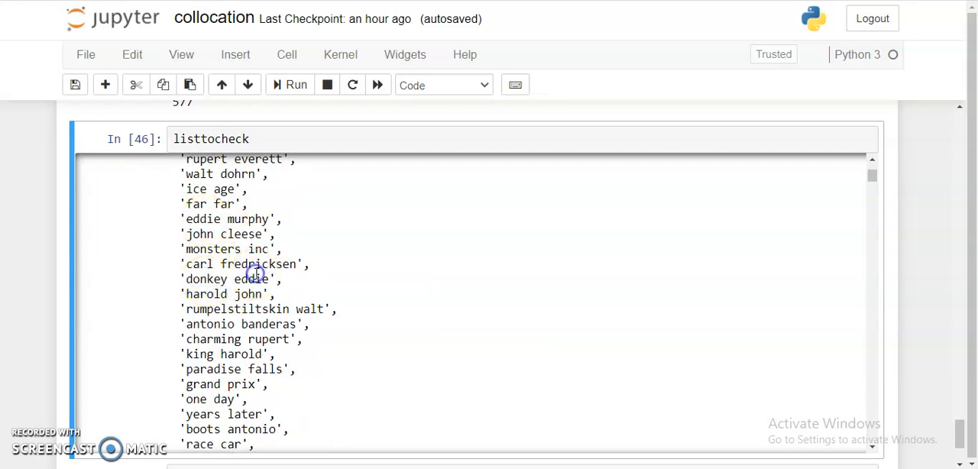
double_click(244, 295)
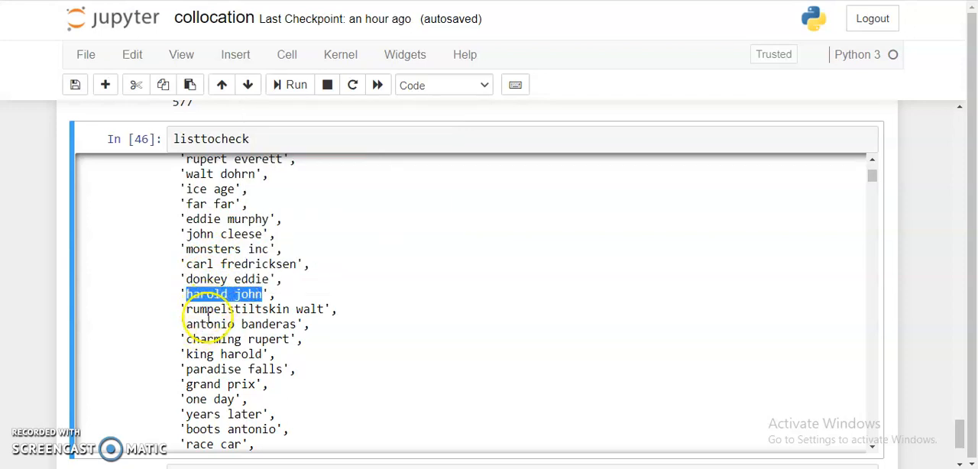
scroll(down, 3)
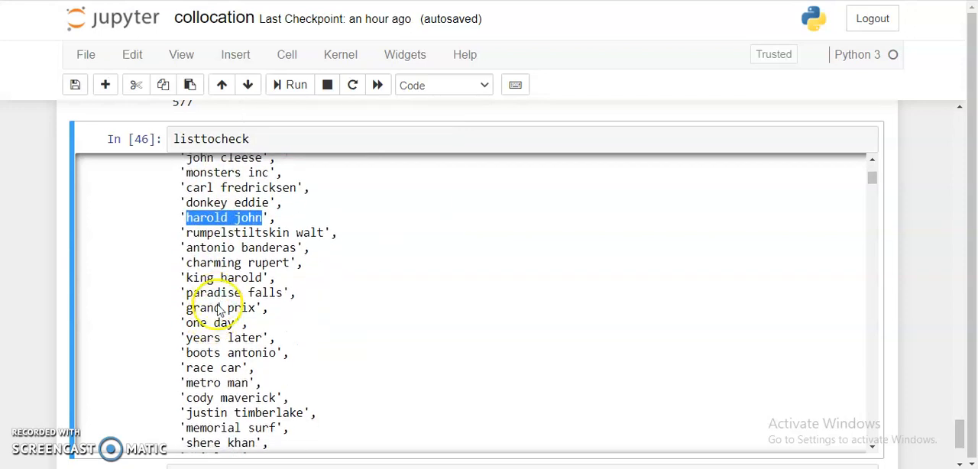
scroll(down, 3)
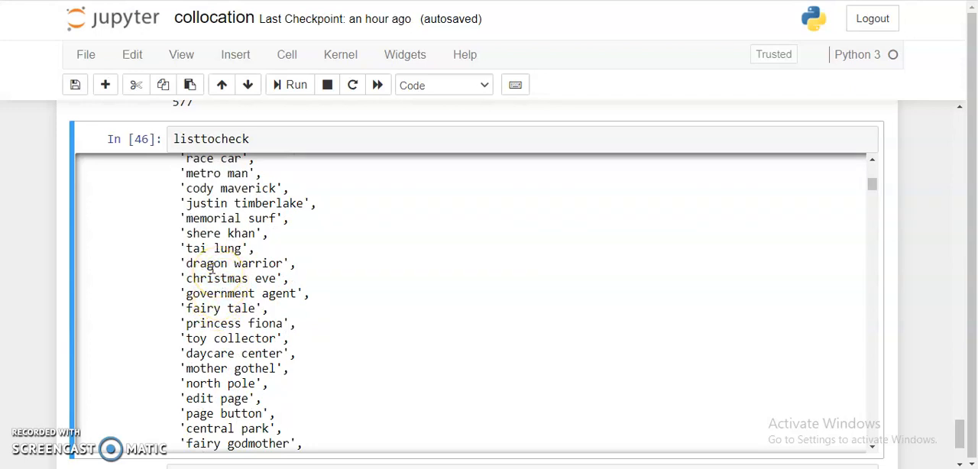
double_click(206, 263)
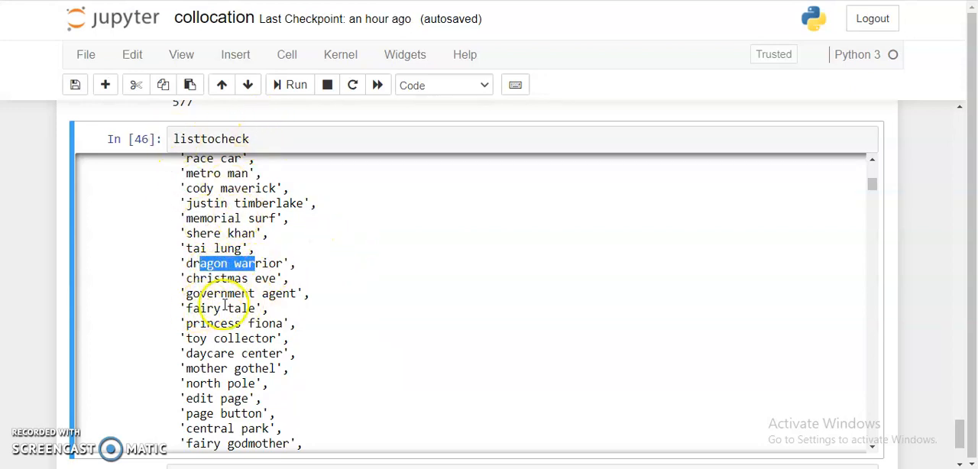
double_click(220, 307)
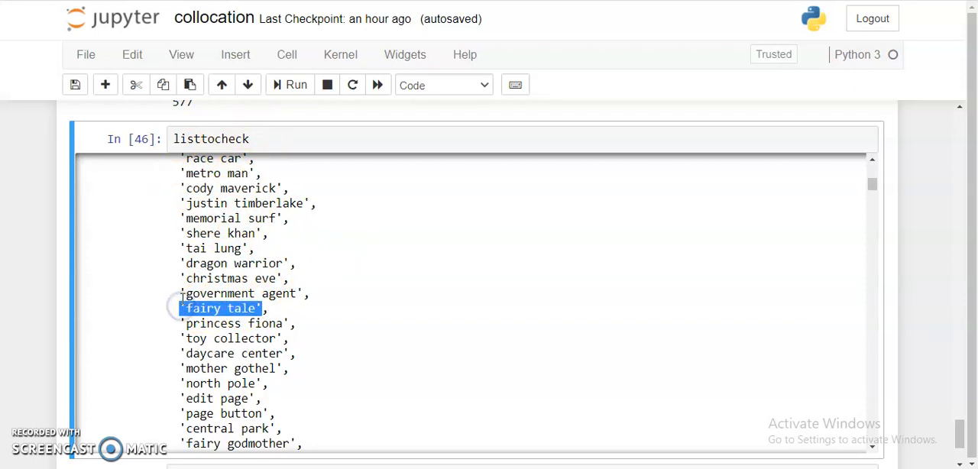
double_click(219, 293)
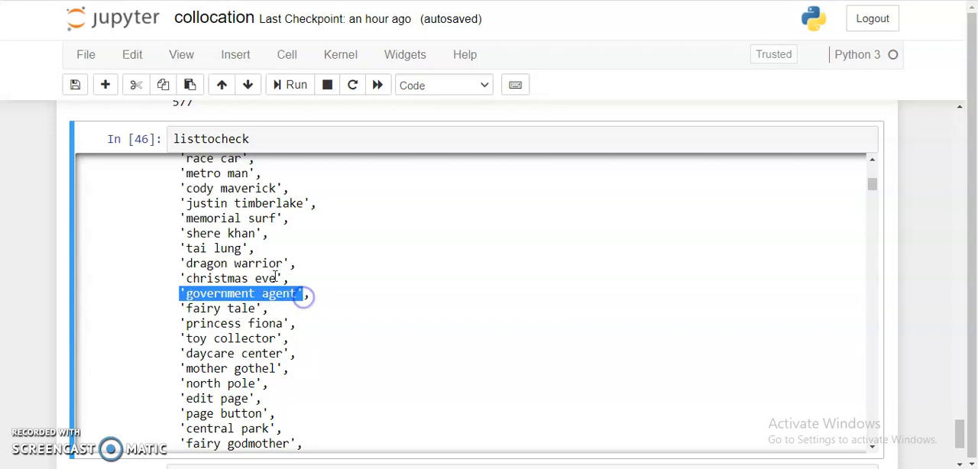
double_click(229, 278)
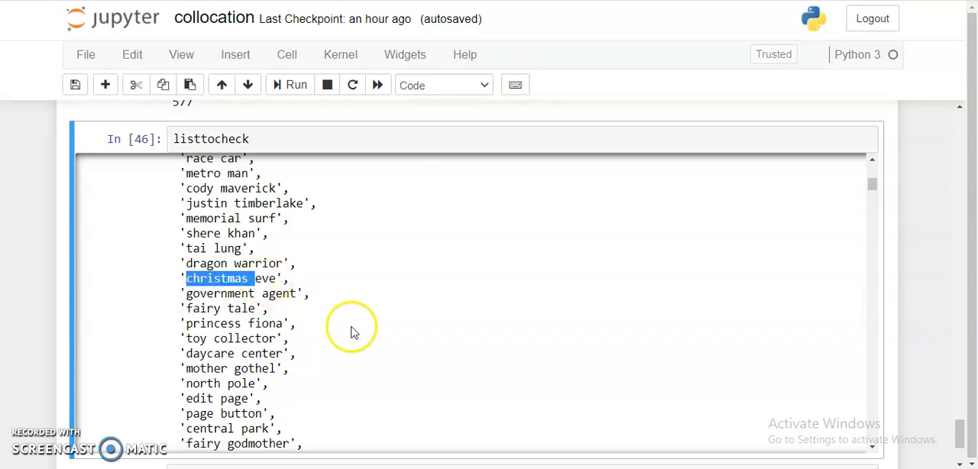
scroll(up, 3)
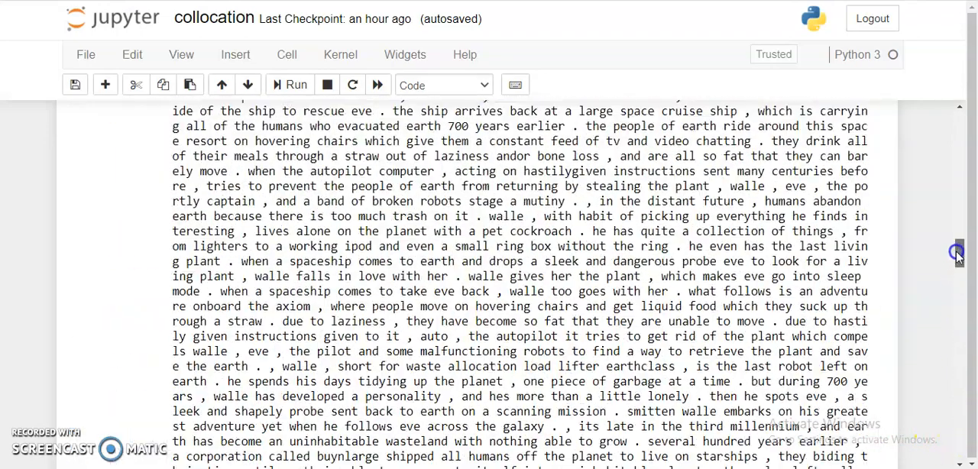
scroll(up, 3)
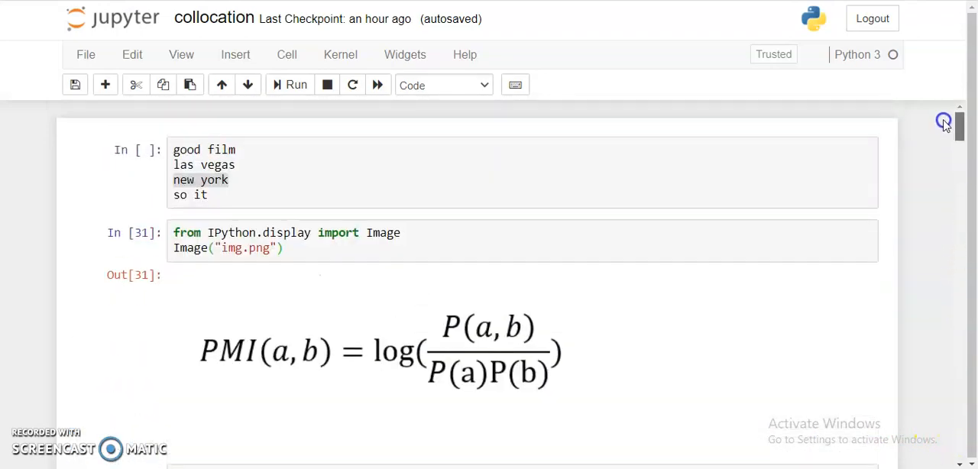
scroll(down, 3)
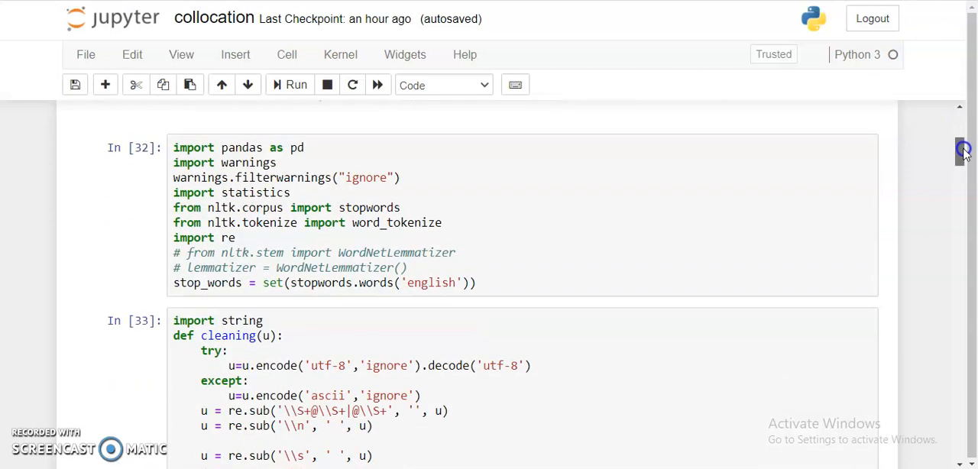
scroll(down, 3)
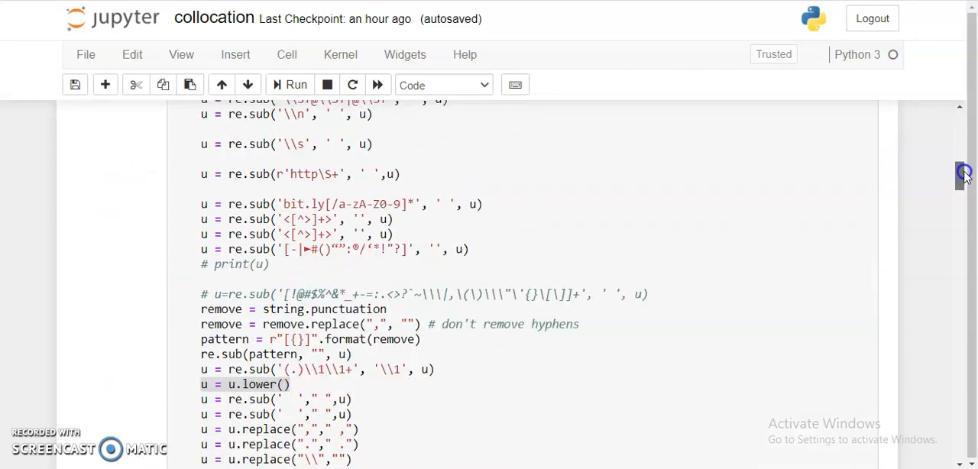
scroll(down, 3)
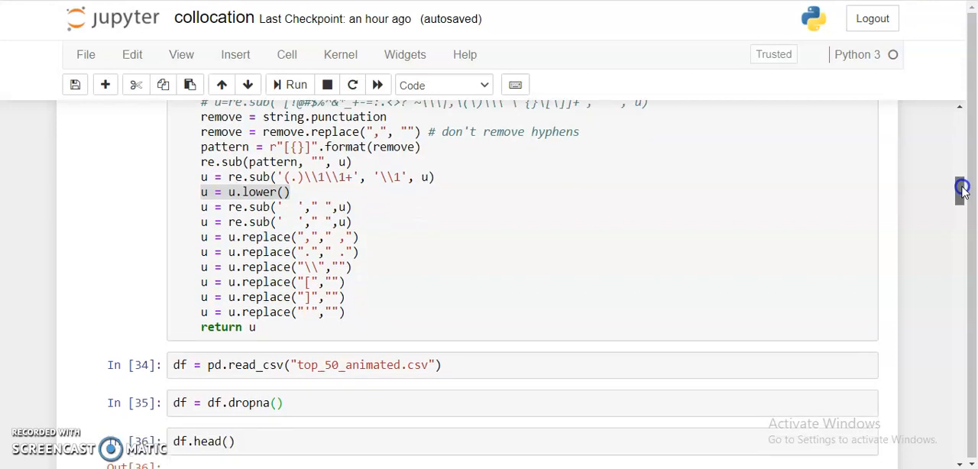
scroll(down, 3)
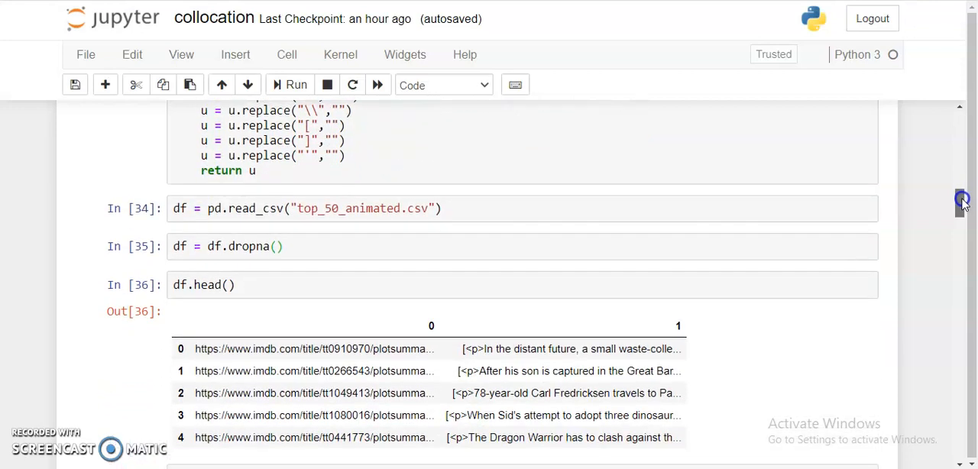
scroll(down, 3)
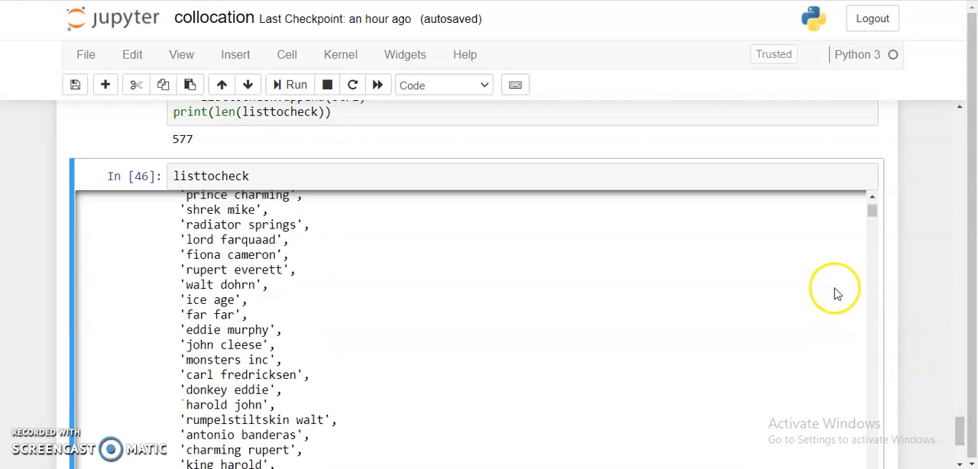
scroll(down, 3)
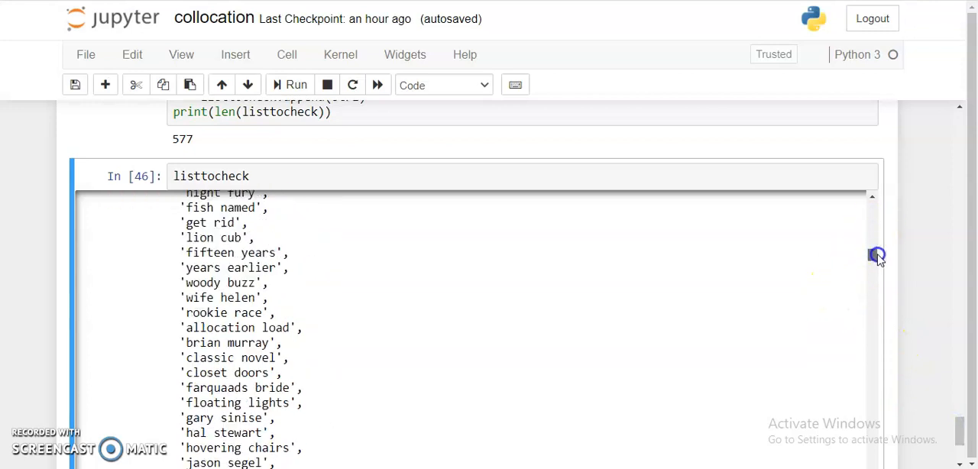
scroll(down, 3)
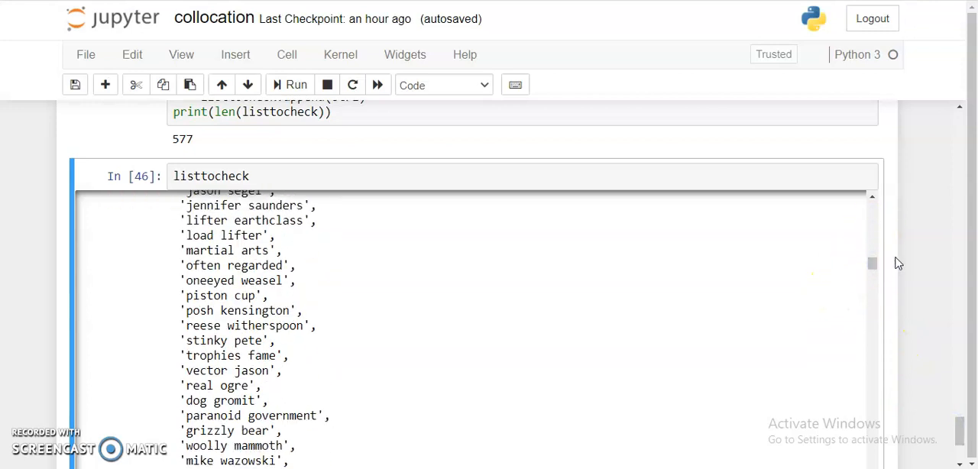
mouse_move(873, 263)
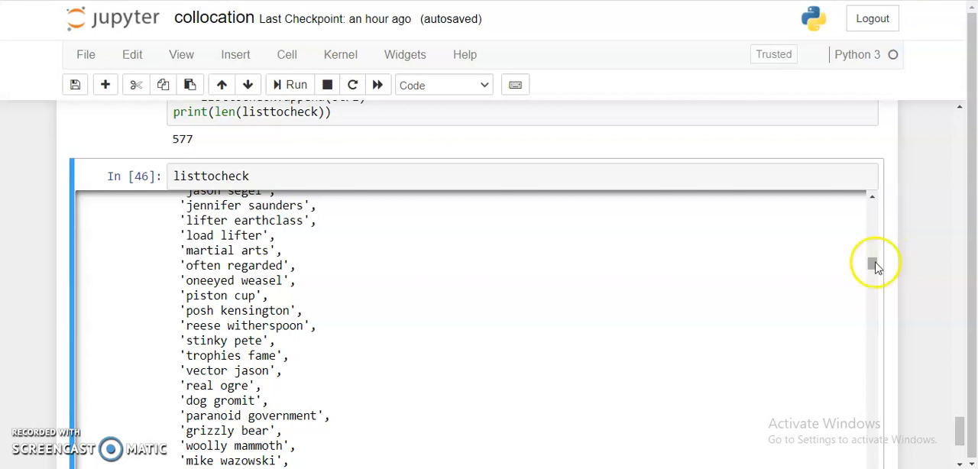
scroll(up, 3)
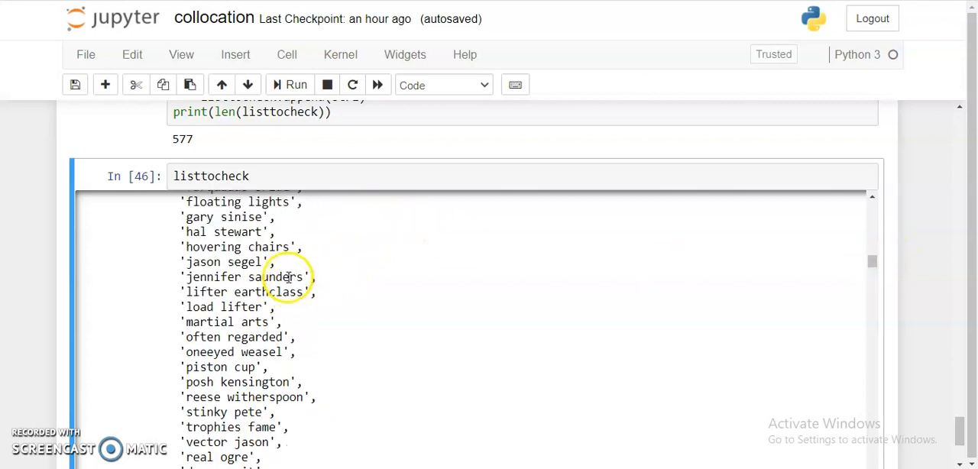
double_click(244, 277)
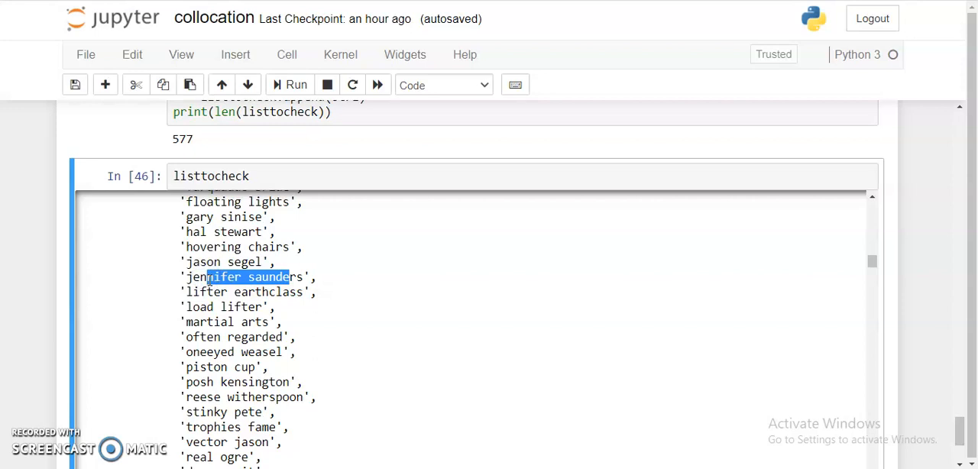
mouse_move(229, 289)
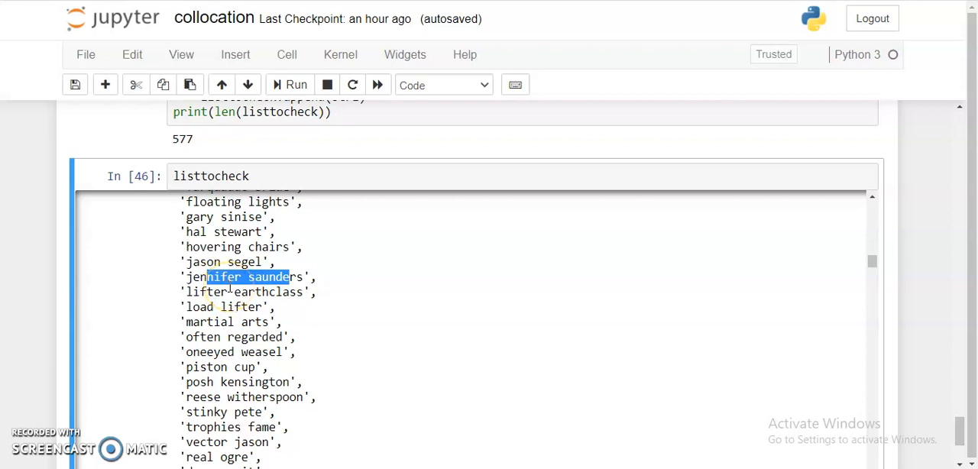
mouse_move(403, 271)
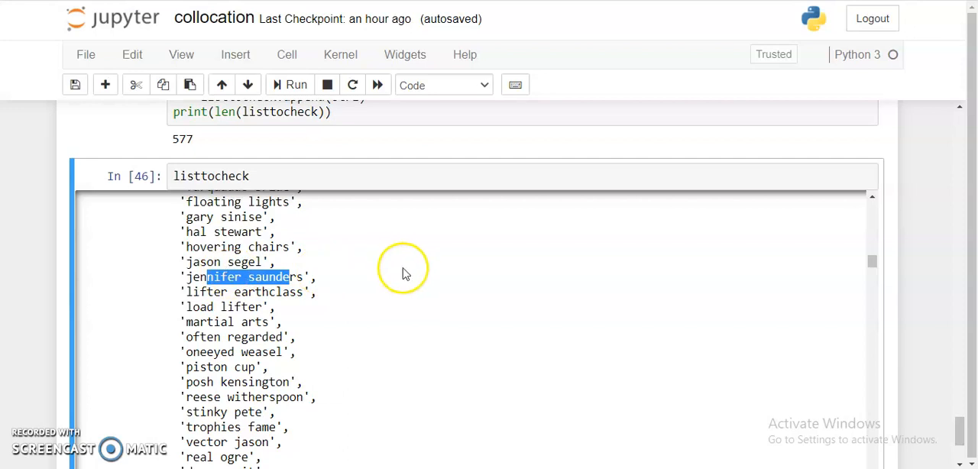
mouse_move(321, 298)
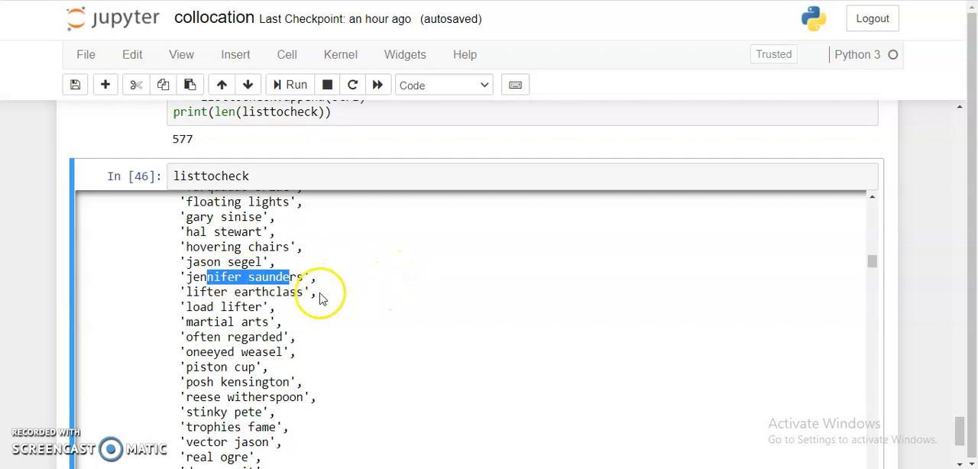
mouse_move(54, 275)
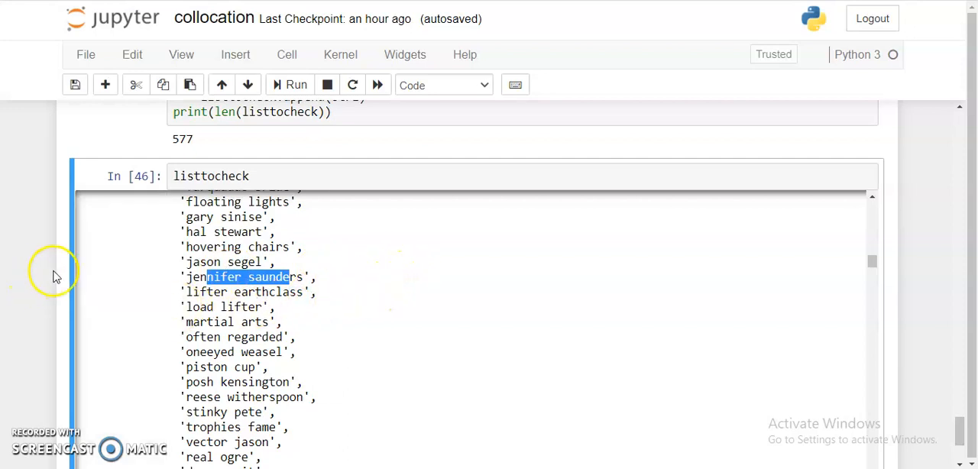
mouse_move(23, 27)
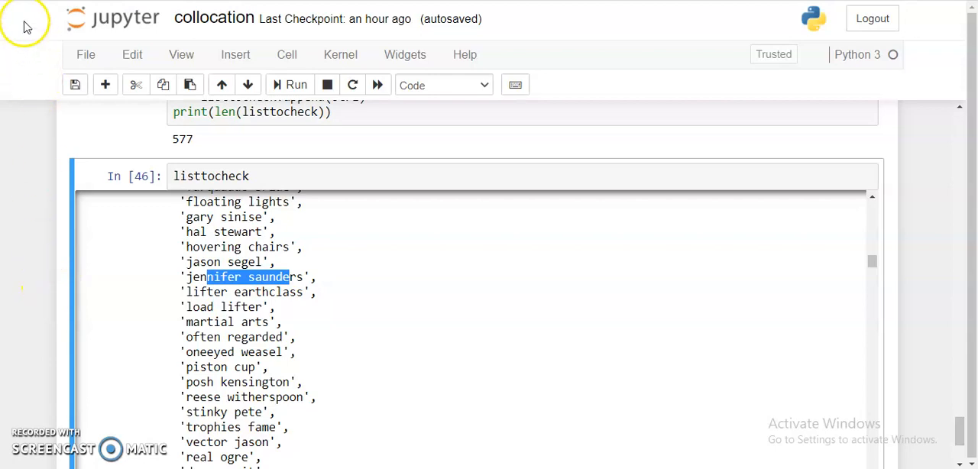